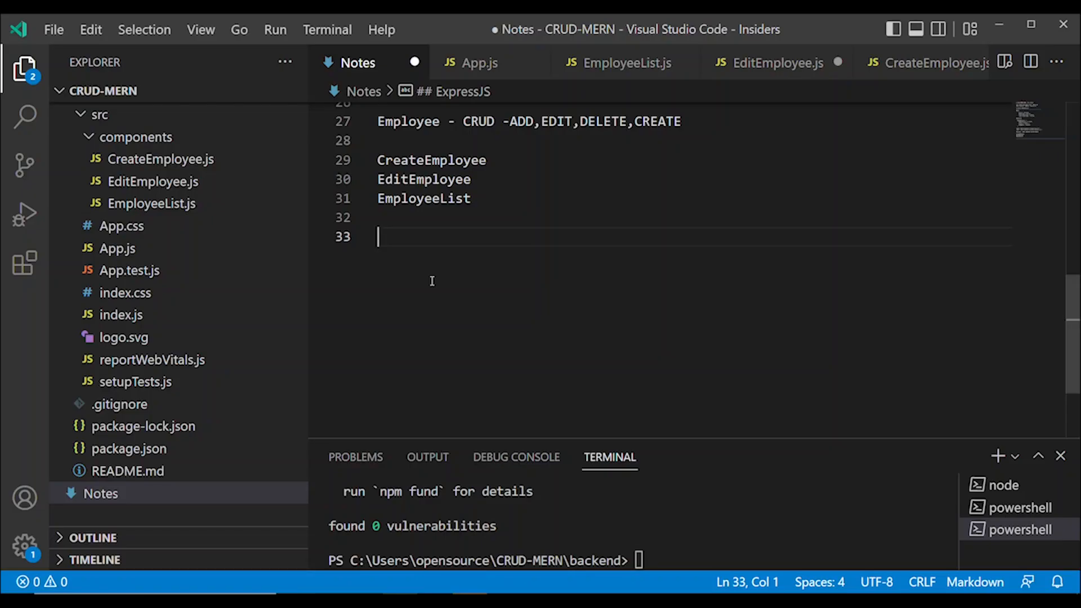
Step: Add 'Router - Navigation' to the notes and check react-router-dom ^5.3.0 in package.json dependencies
type("Router -")
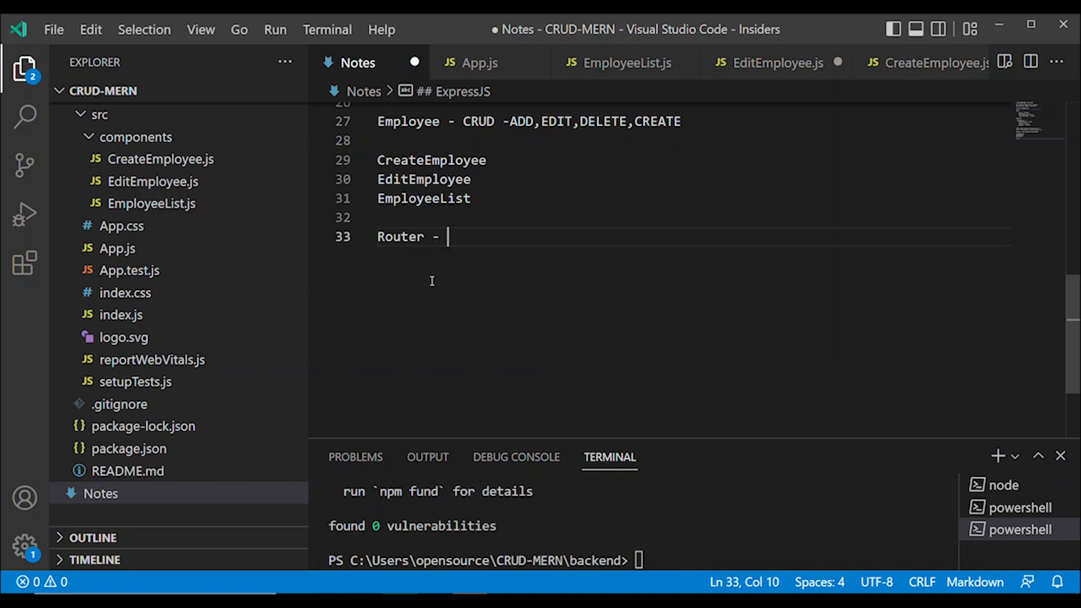
type("Navigatio")
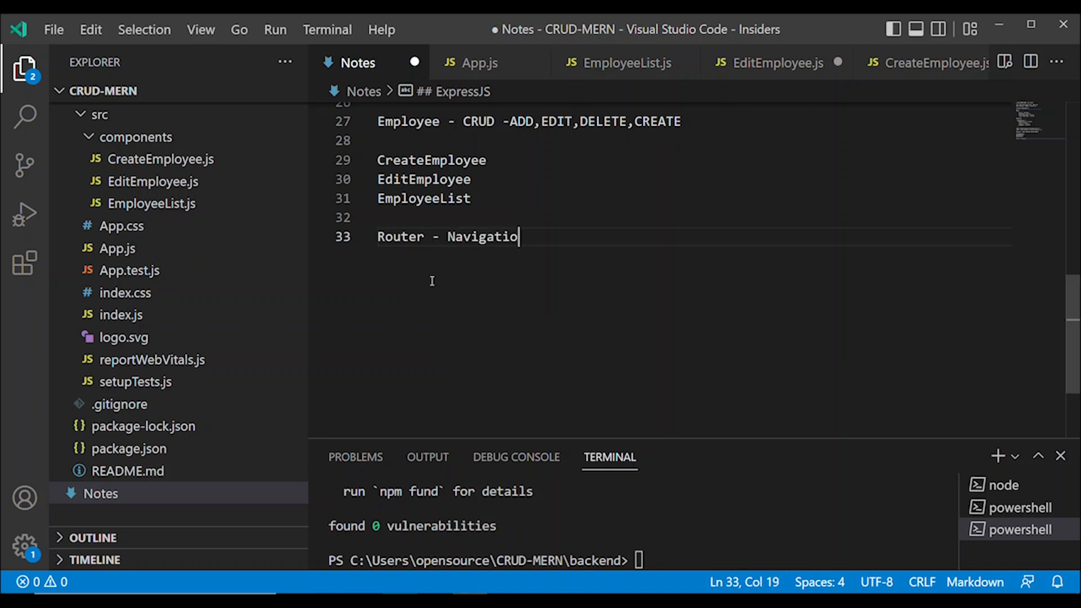
type("n")
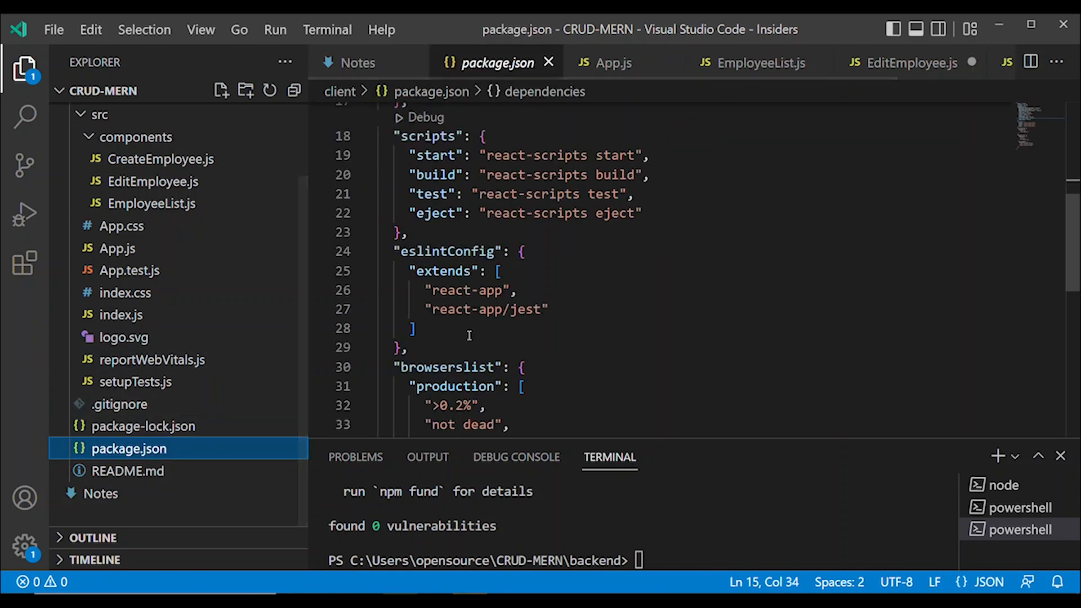
scroll("up", 3)
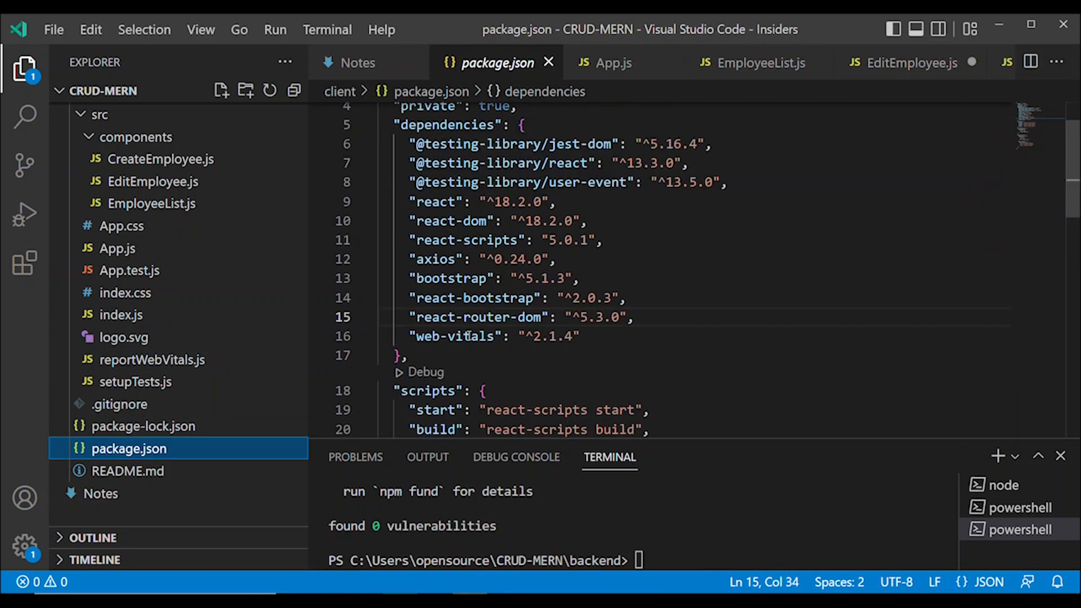
scroll("up", 3)
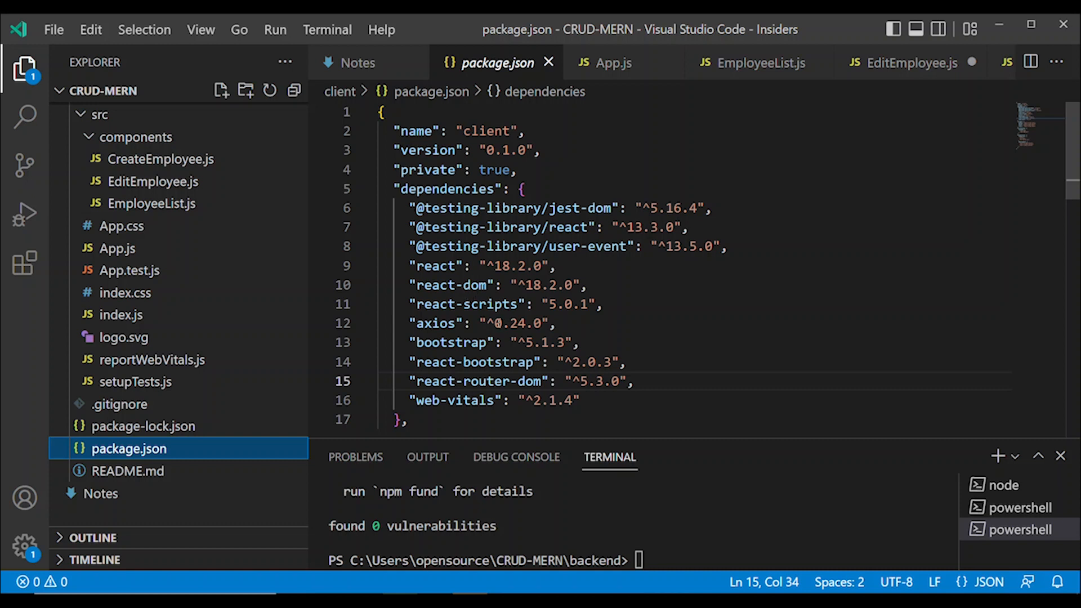
double_click(595, 382)
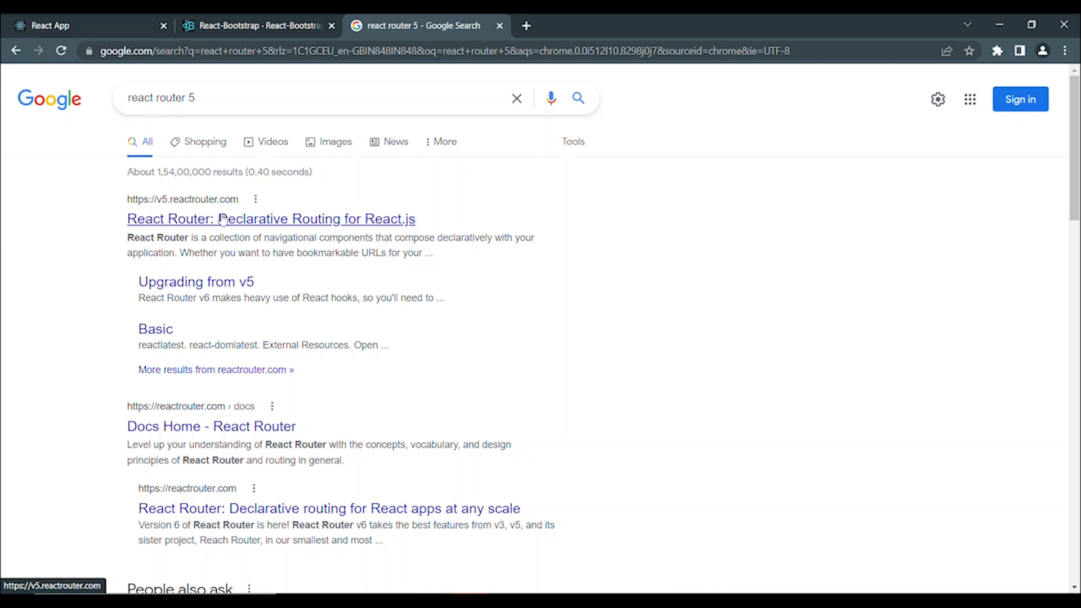
Step: Scroll the 'react router 5' Google results to find the v5.reactrouter.com link
scroll("down", 3)
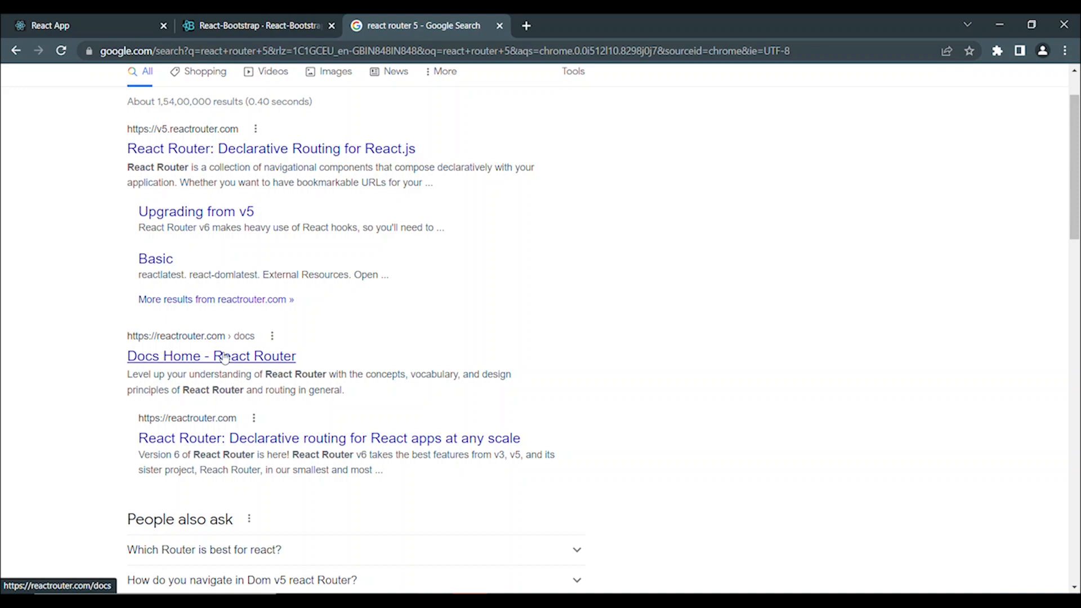
scroll("up", 3)
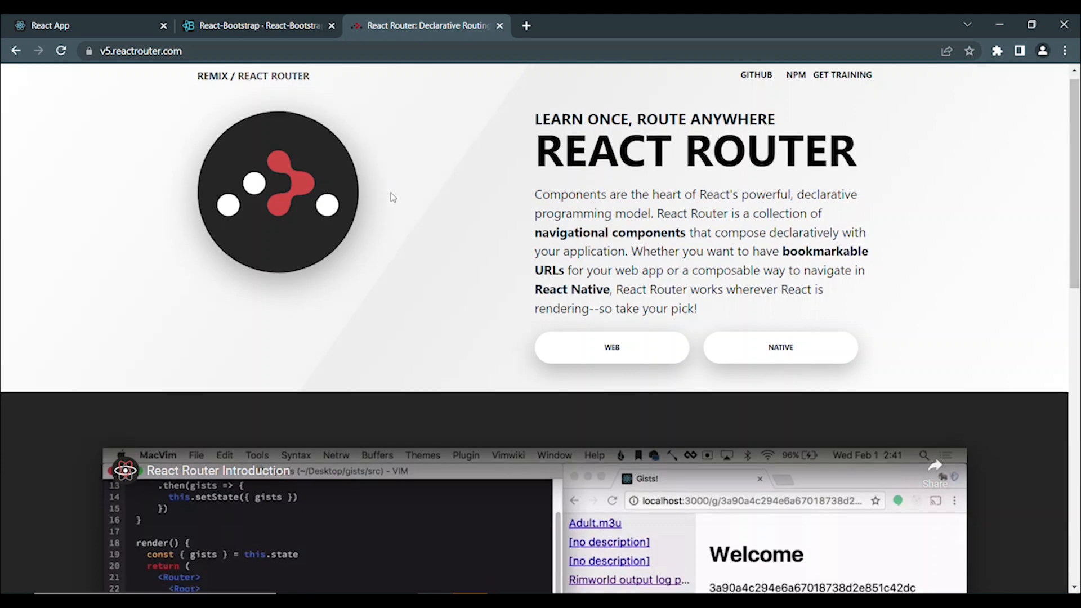
Step: Reach the Basic Routing example in the web Quick Start guide for its react-router-dom import block
left_click(610, 347)
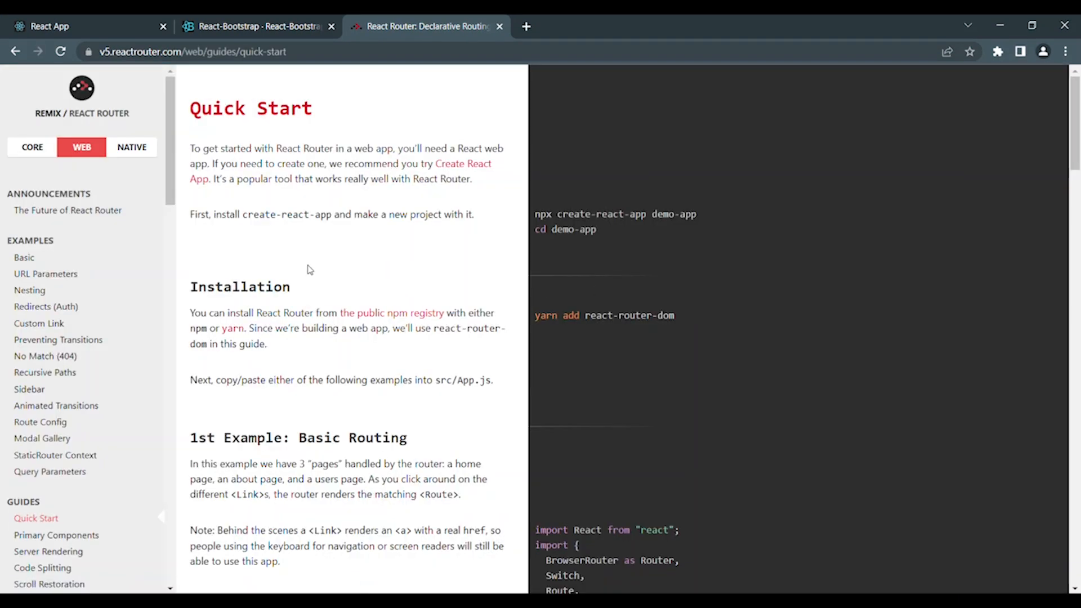
scroll("down", 3)
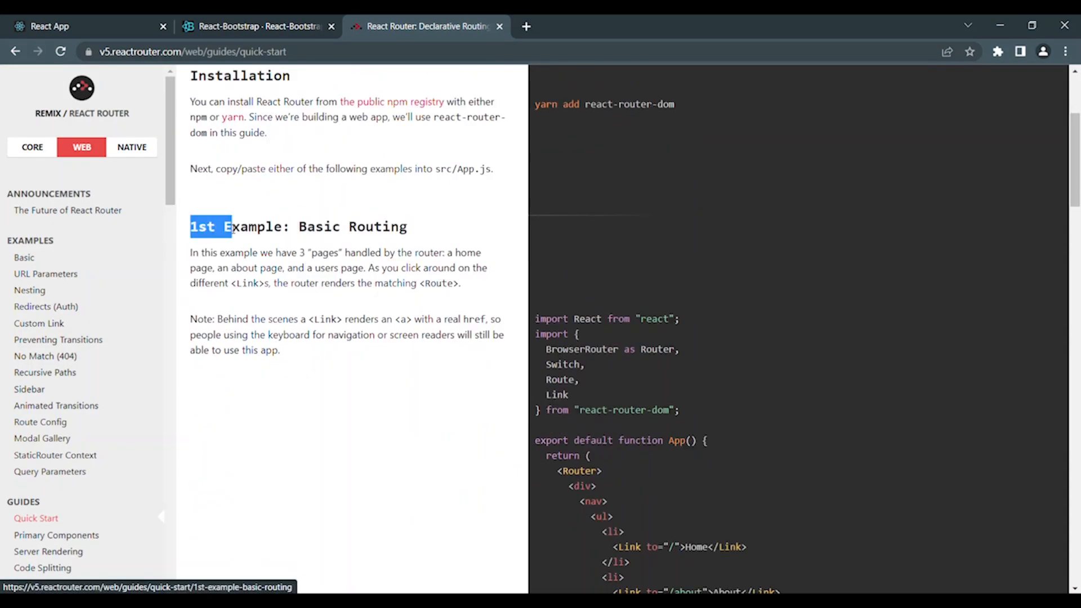
left_click_drag(191, 226, 272, 226)
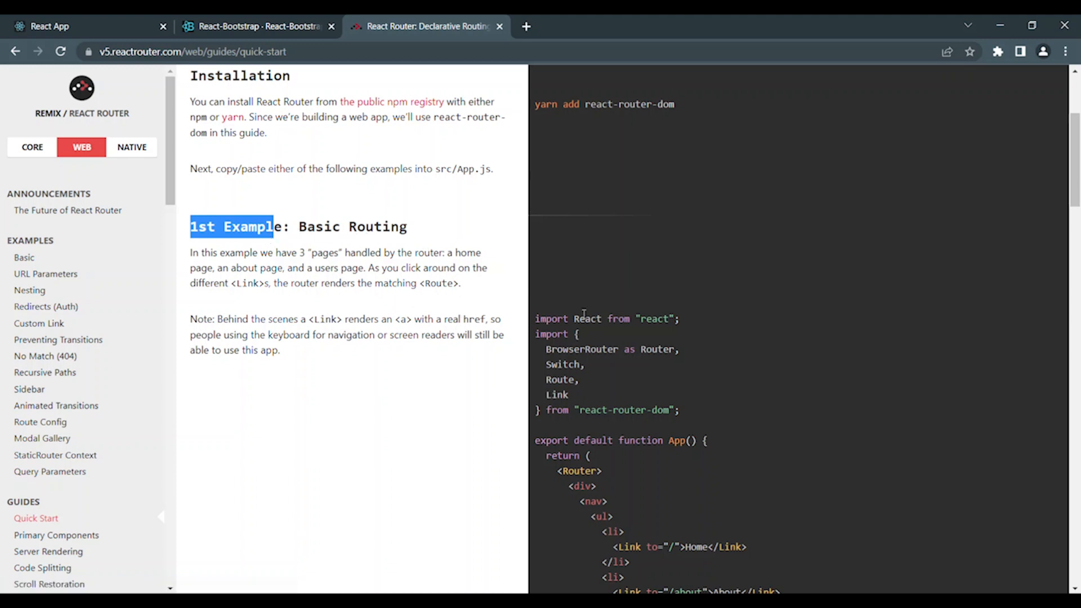
scroll("down", 3)
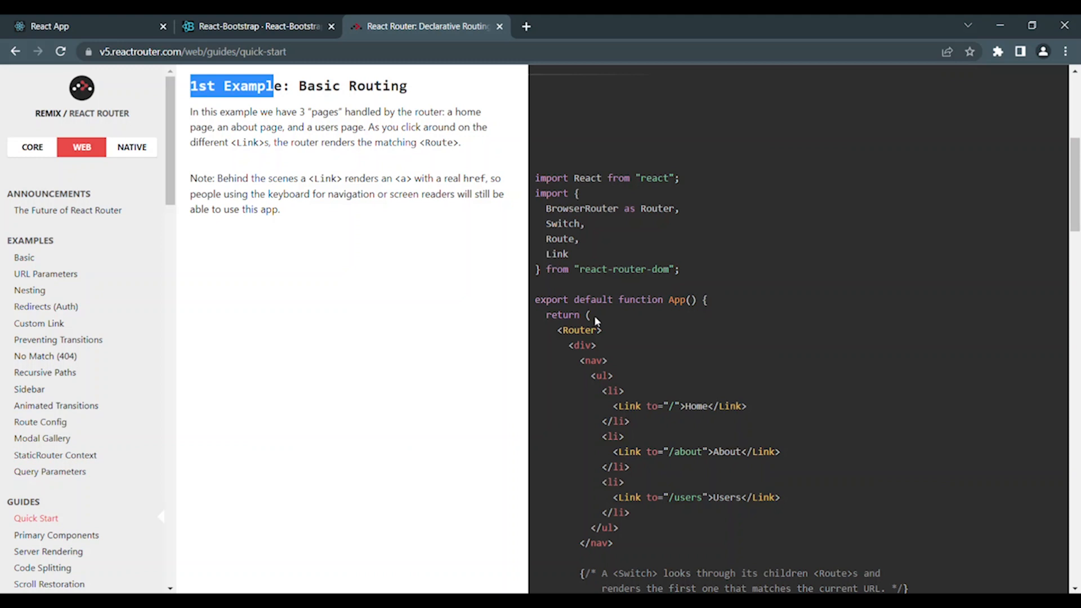
mouse_move(538, 190)
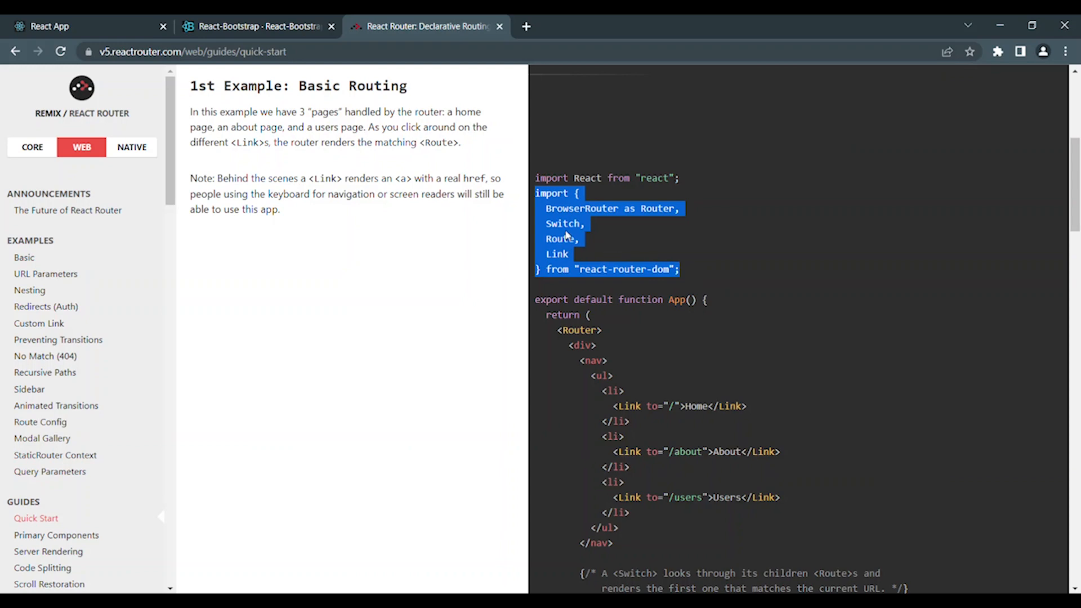
mouse_move(435, 509)
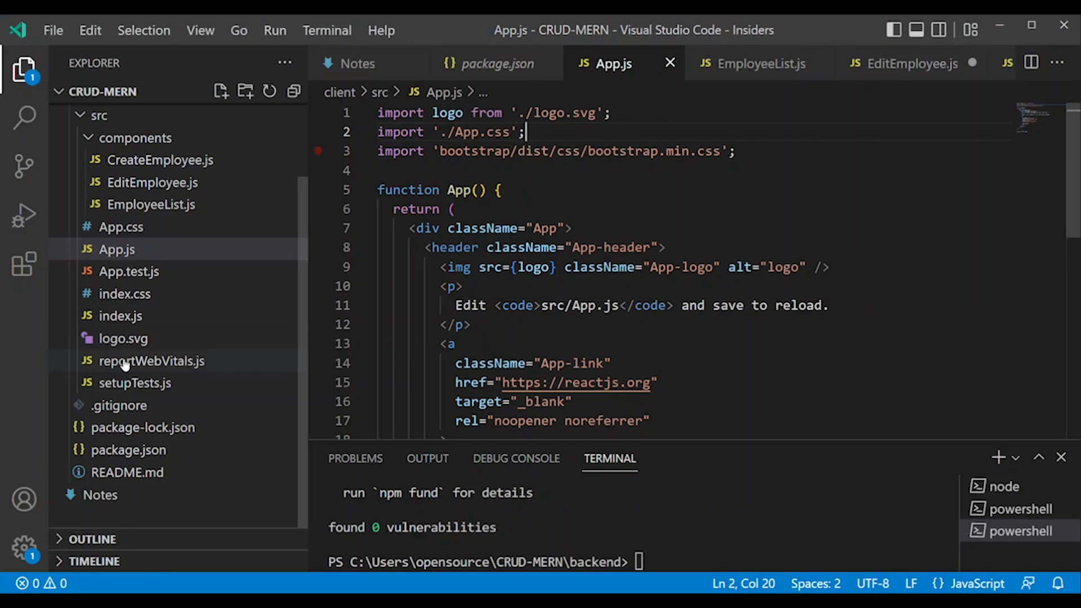
Step: Add the BrowserRouter/Switch/Route/Link import to index.js and wrap <App /> in BrowserRouter inside StrictMode
left_click(121, 315)
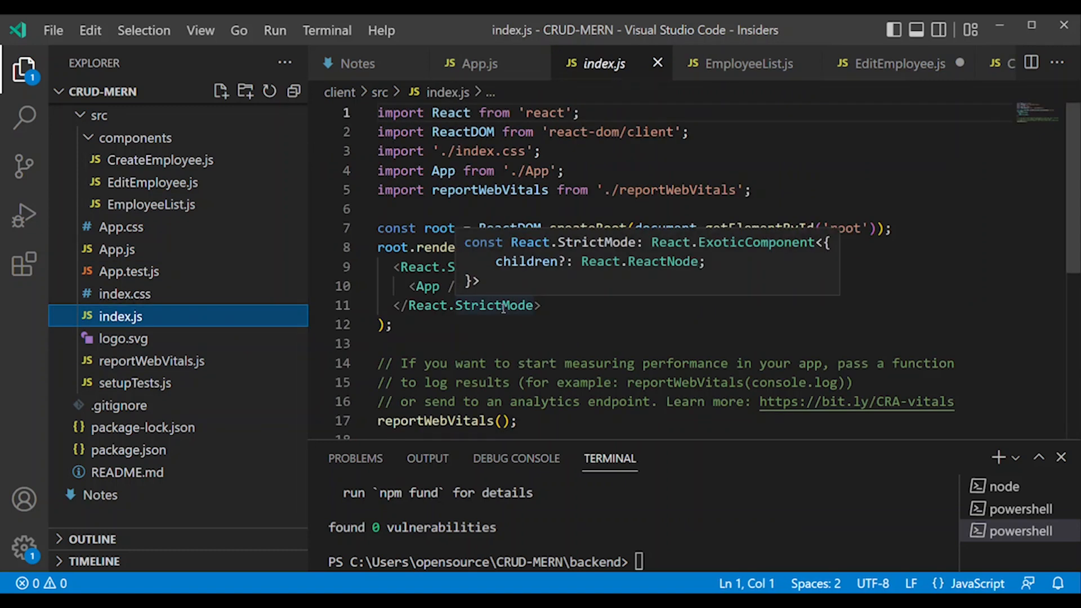
left_click(437, 208)
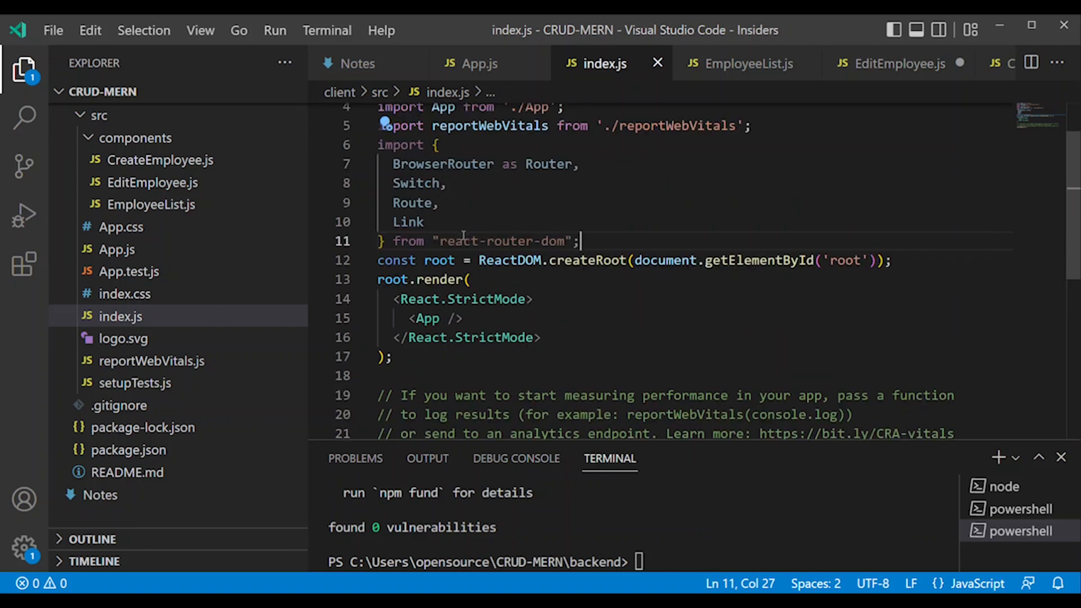
double_click(443, 165)
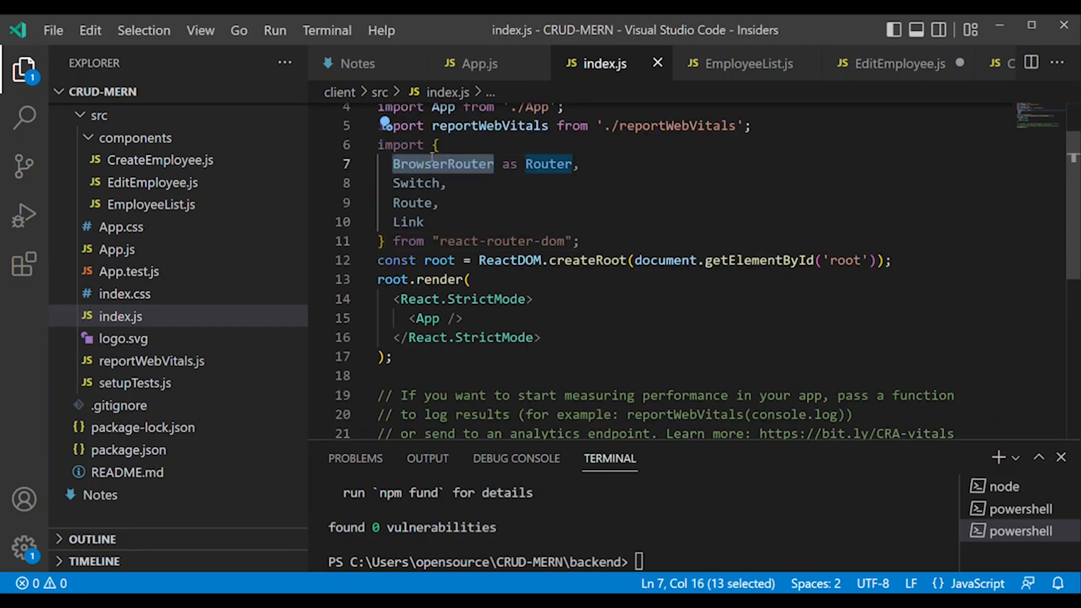
left_click(532, 299)
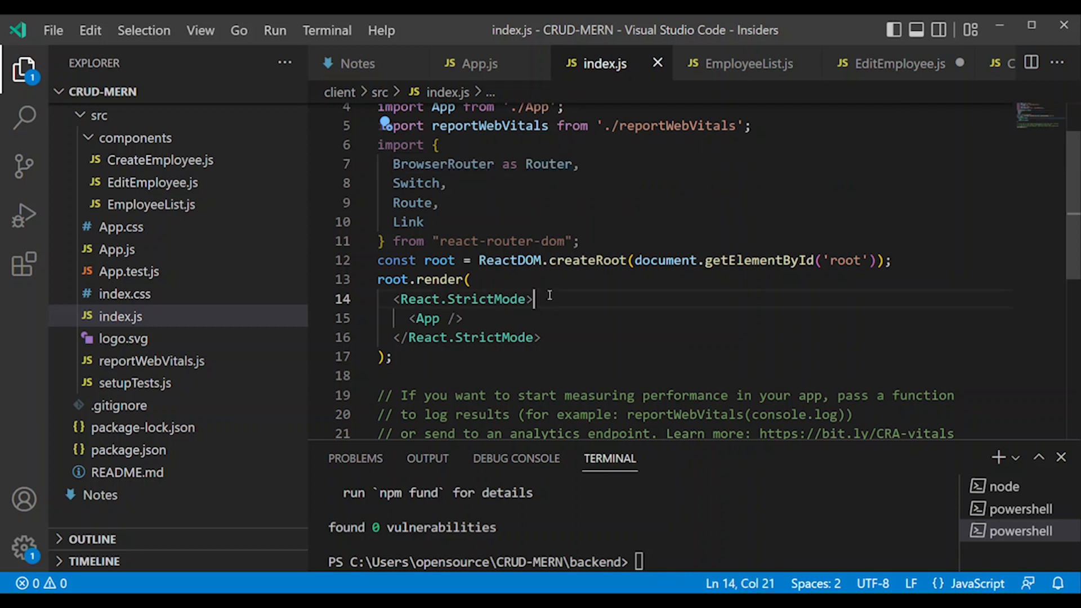
key("Enter")
type("<BrowserRouter></BrowserRouter>")
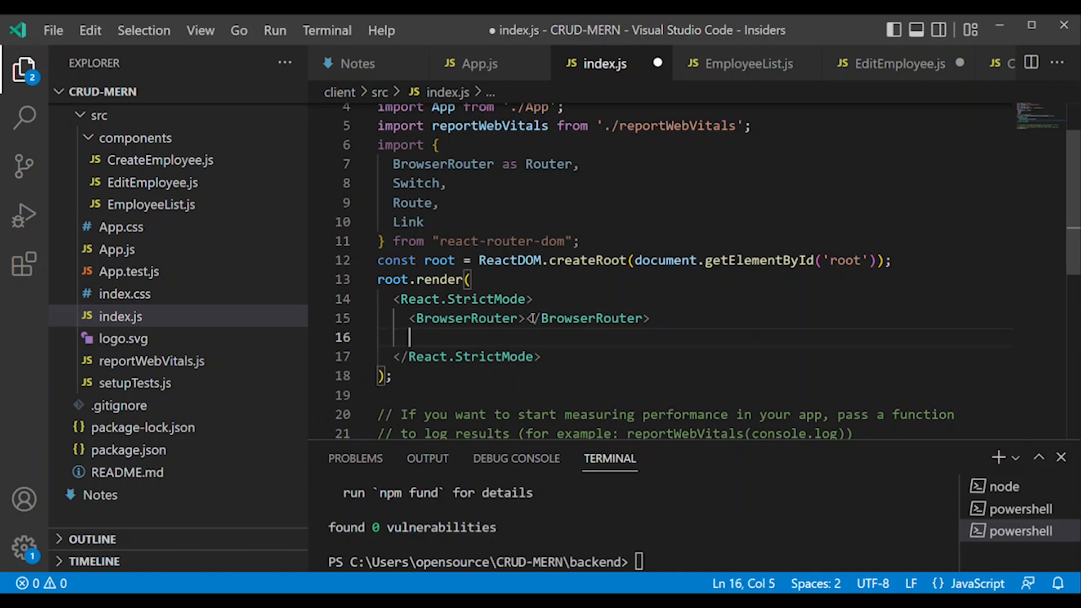
type("<App /></BrowserRouter>")
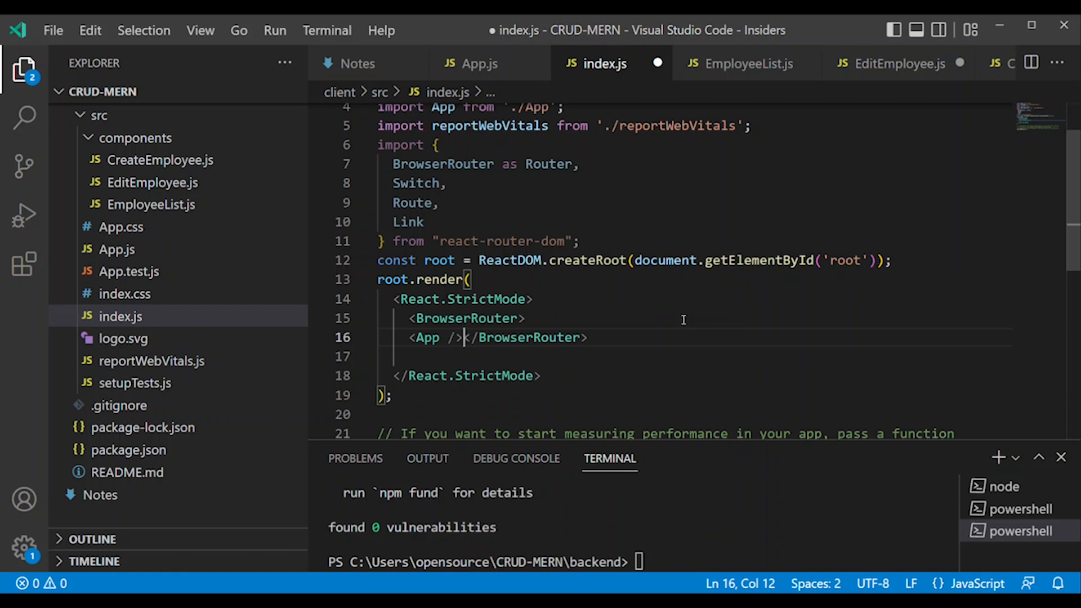
key("Enter")
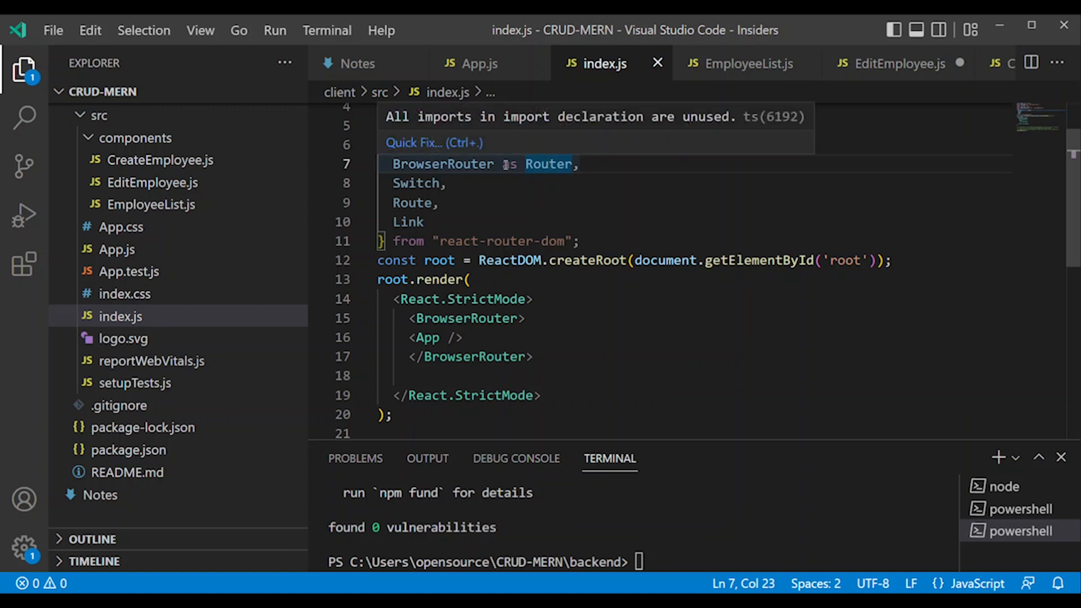
Step: Remove the 'as Router' alias so index.js imports BrowserRouter directly, and save
double_click(548, 164)
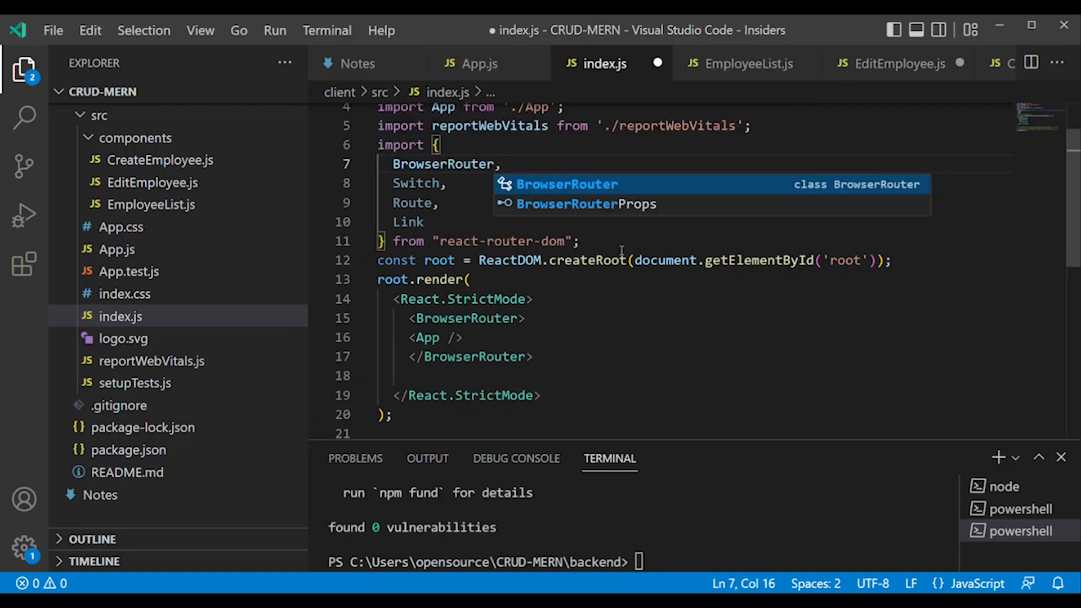
key("ctrl+s")
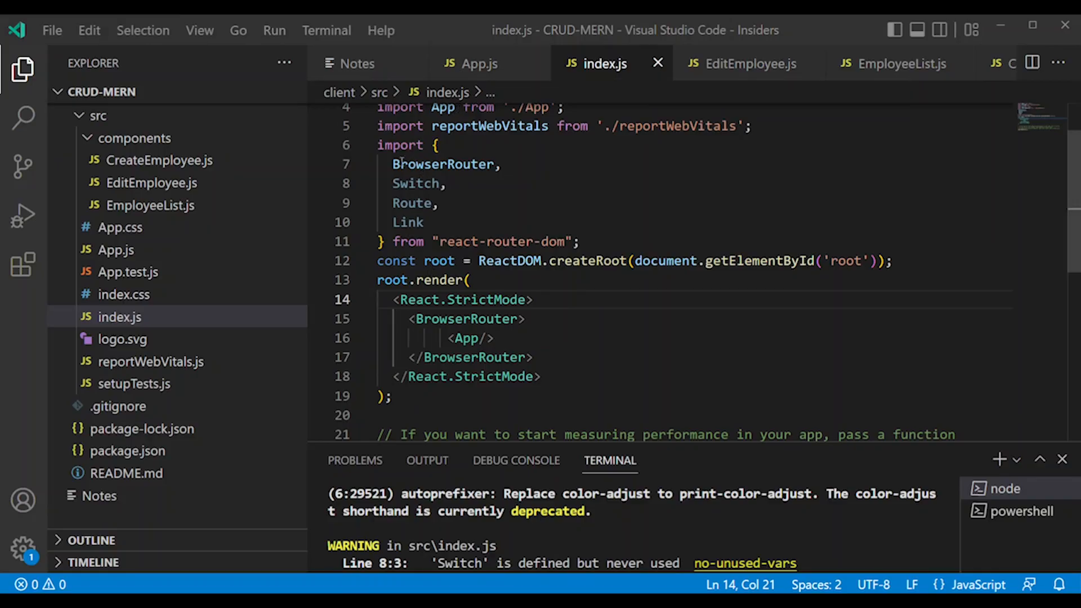
mouse_move(467, 319)
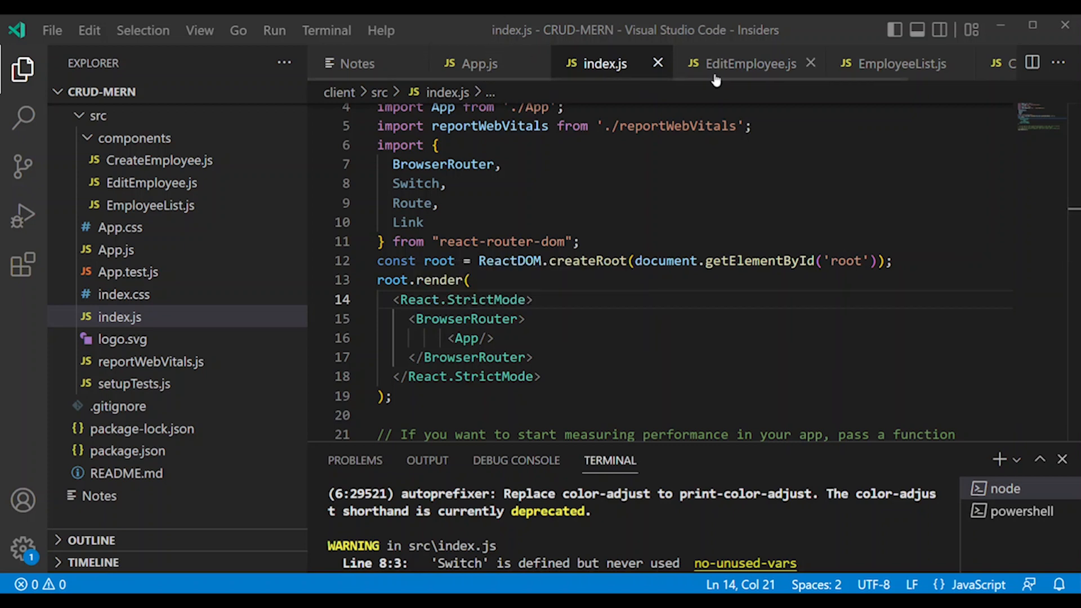
Step: Review App.js, EditEmployee.js and EmployeeList.js, then hide the Explorer to widen App.js
left_click(480, 63)
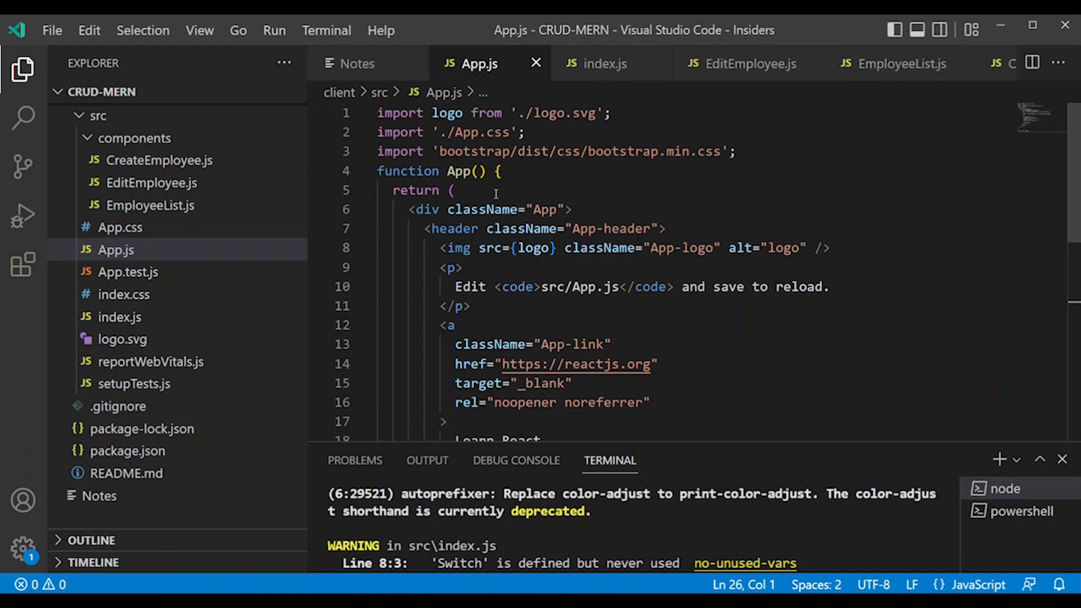
left_click(746, 63)
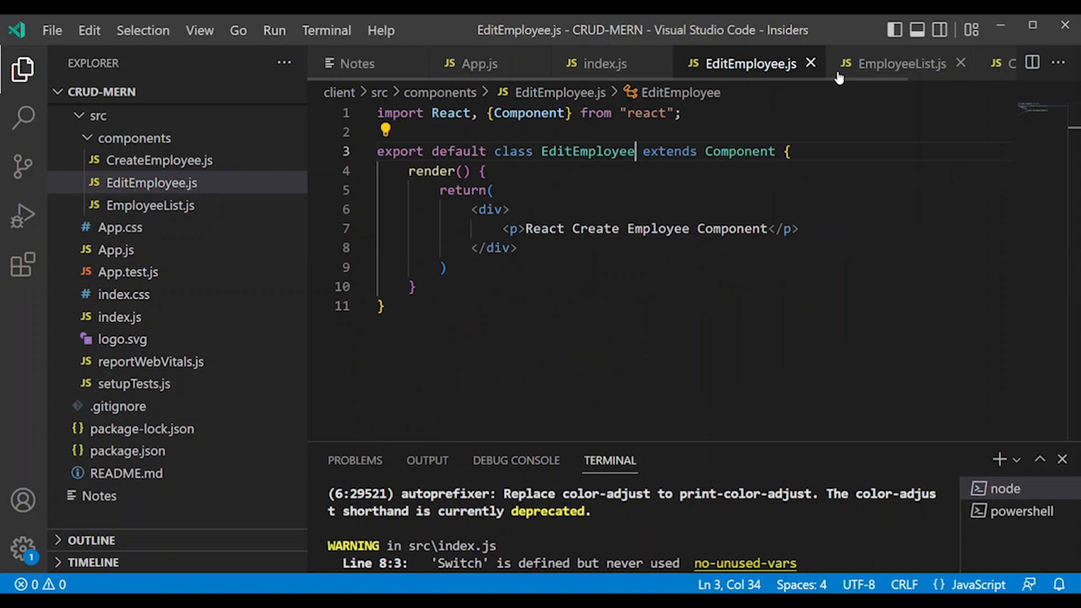
left_click(901, 63)
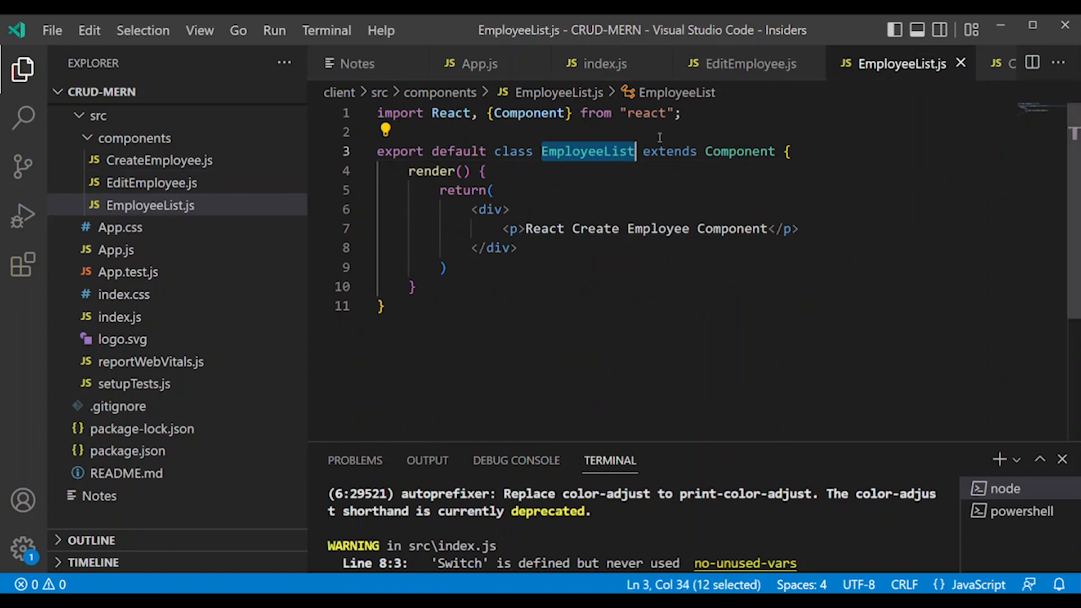
left_click(477, 63)
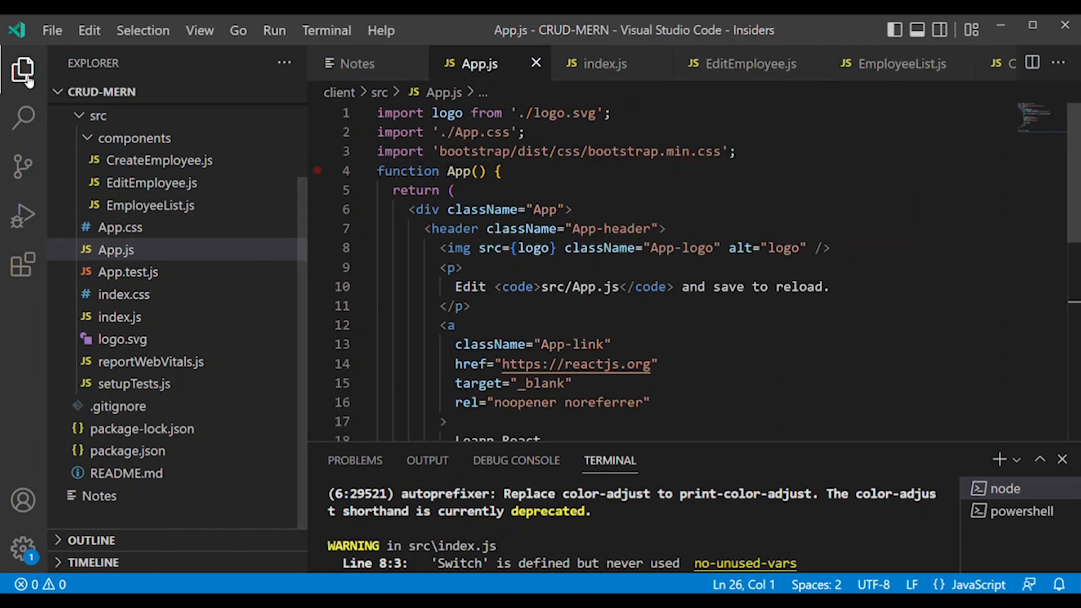
left_click(22, 70)
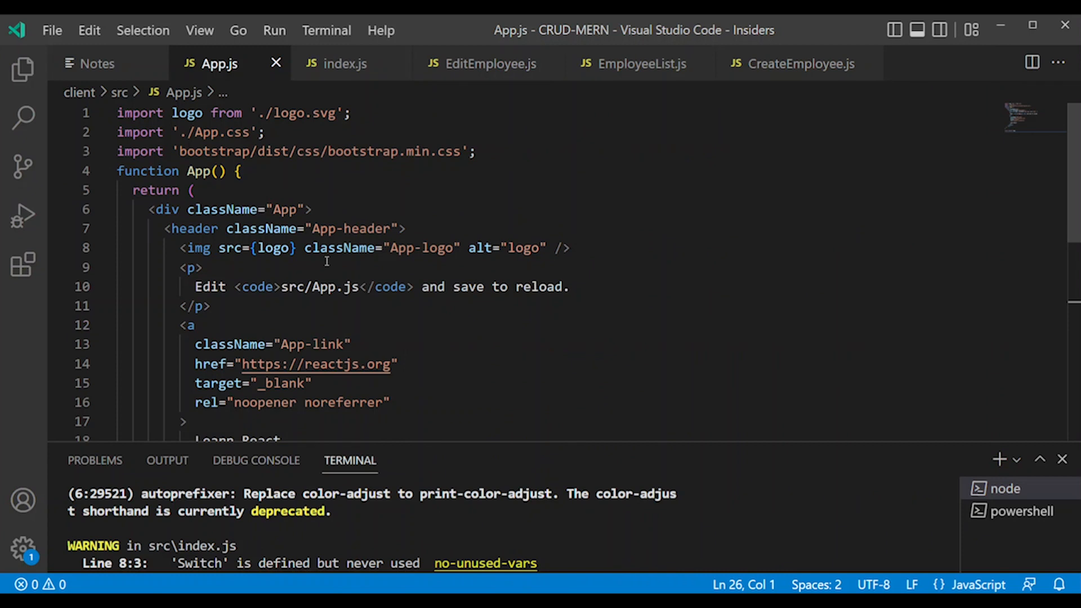
mouse_move(187, 113)
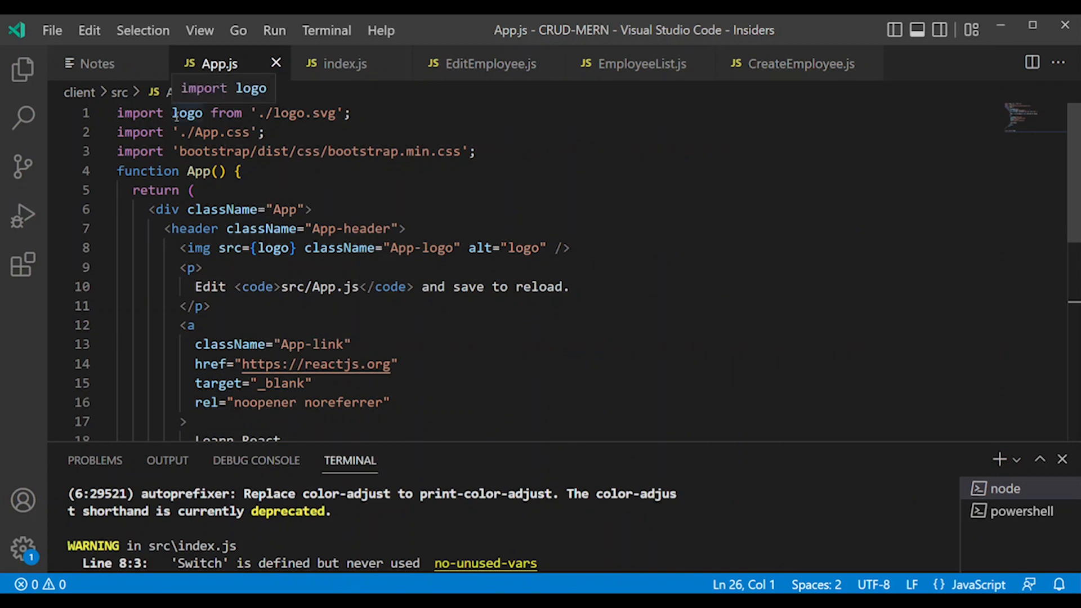
mouse_move(107, 82)
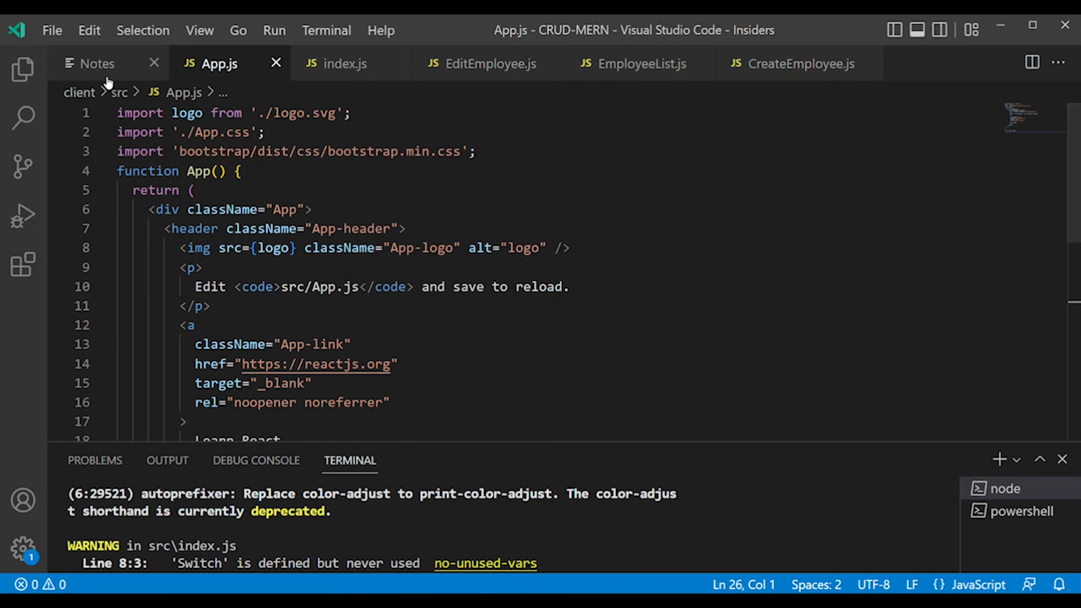
left_click(97, 63)
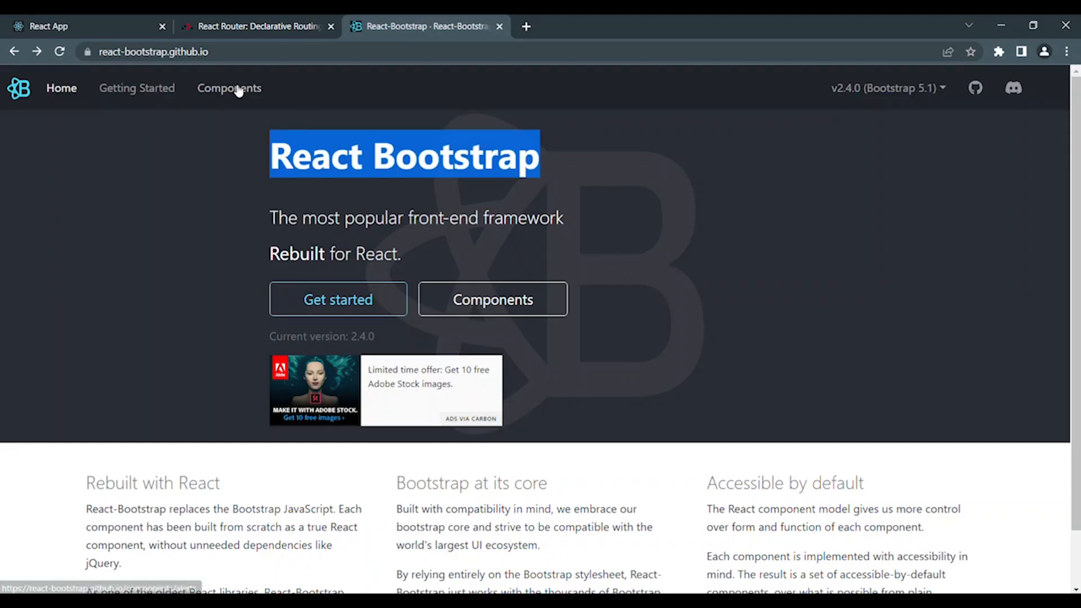
Step: Browse the React-Bootstrap Layout > Grid page's Container, Row and Col examples
left_click(229, 87)
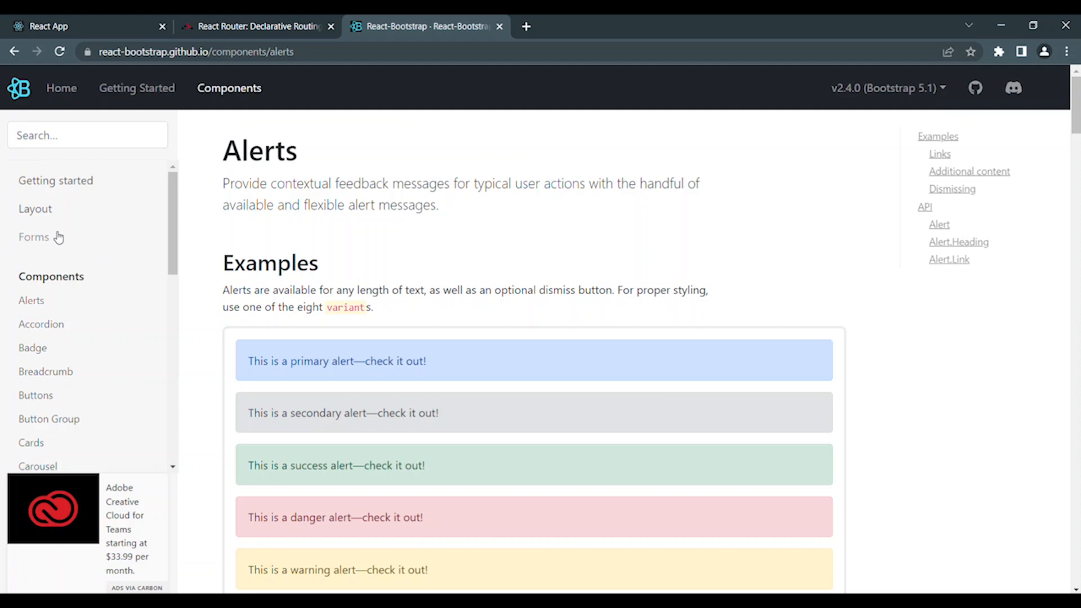
left_click(35, 210)
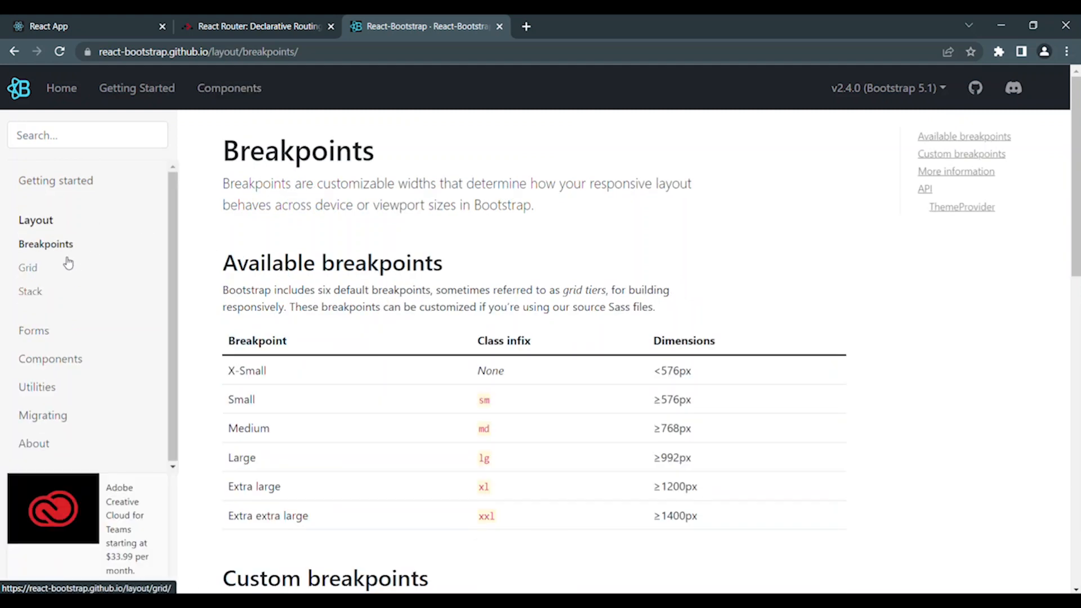
left_click(27, 268)
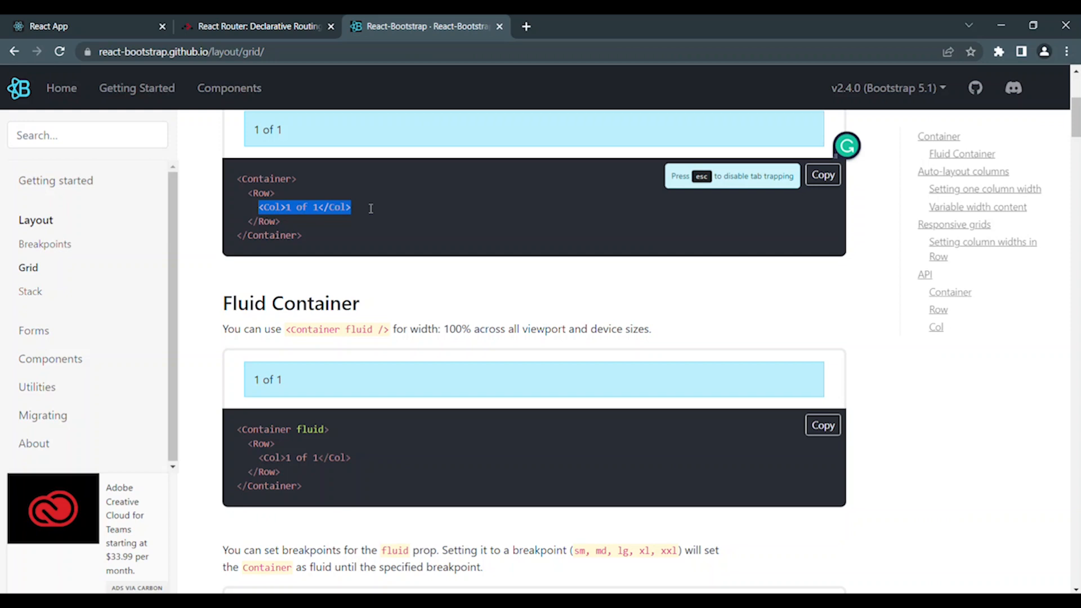
scroll("up", 3)
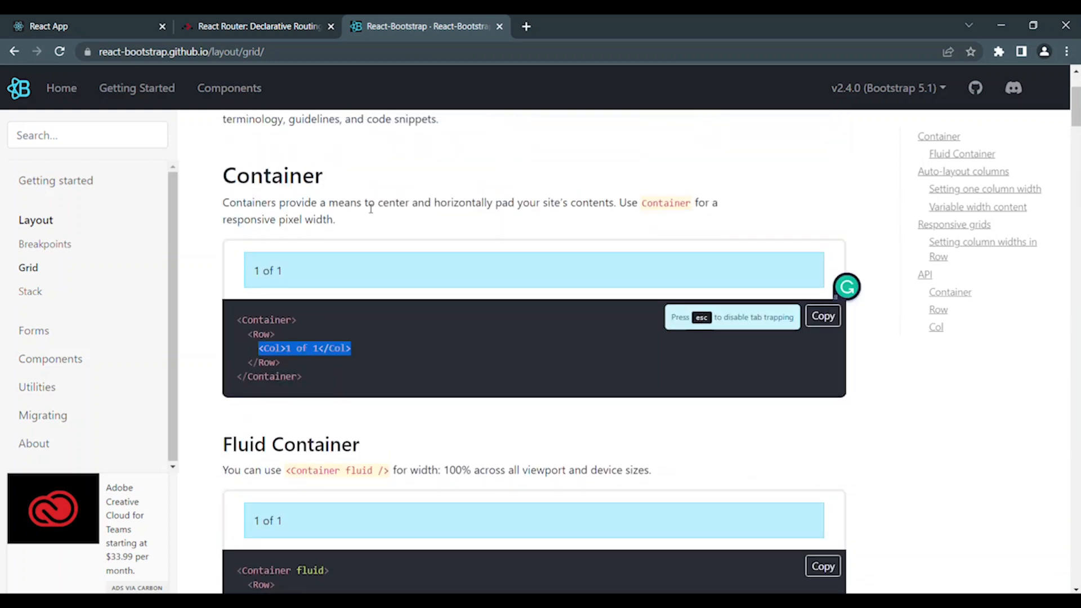
scroll("down", 3)
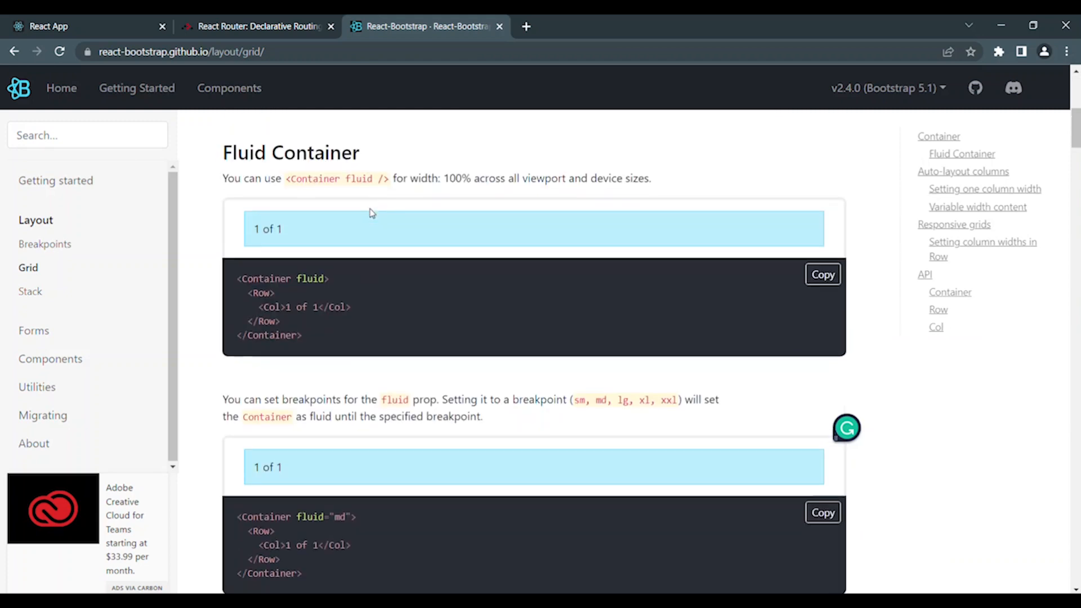
scroll("down", 3)
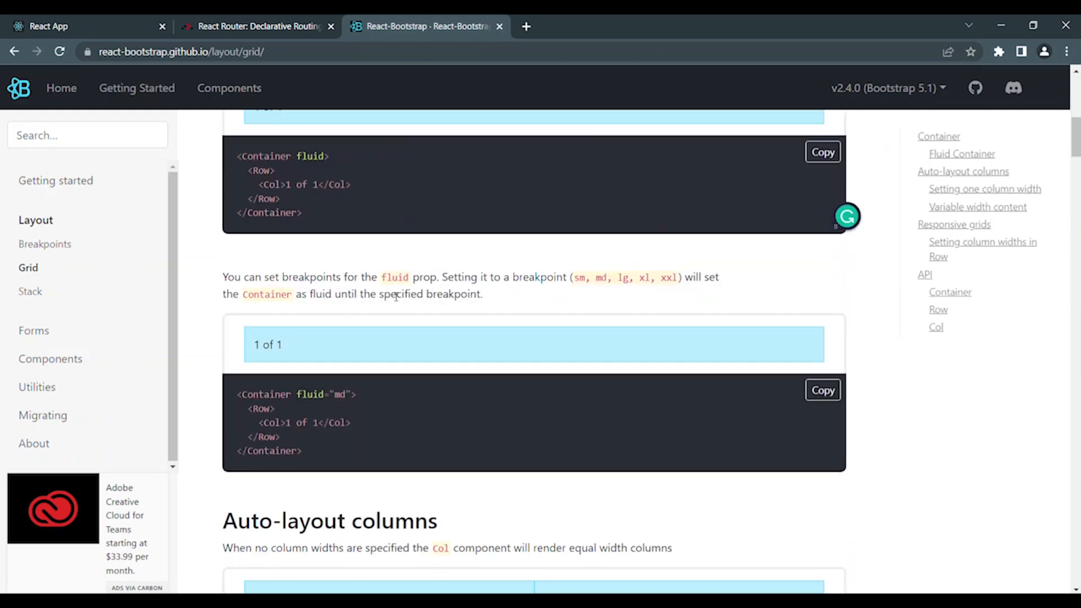
scroll("down", 3)
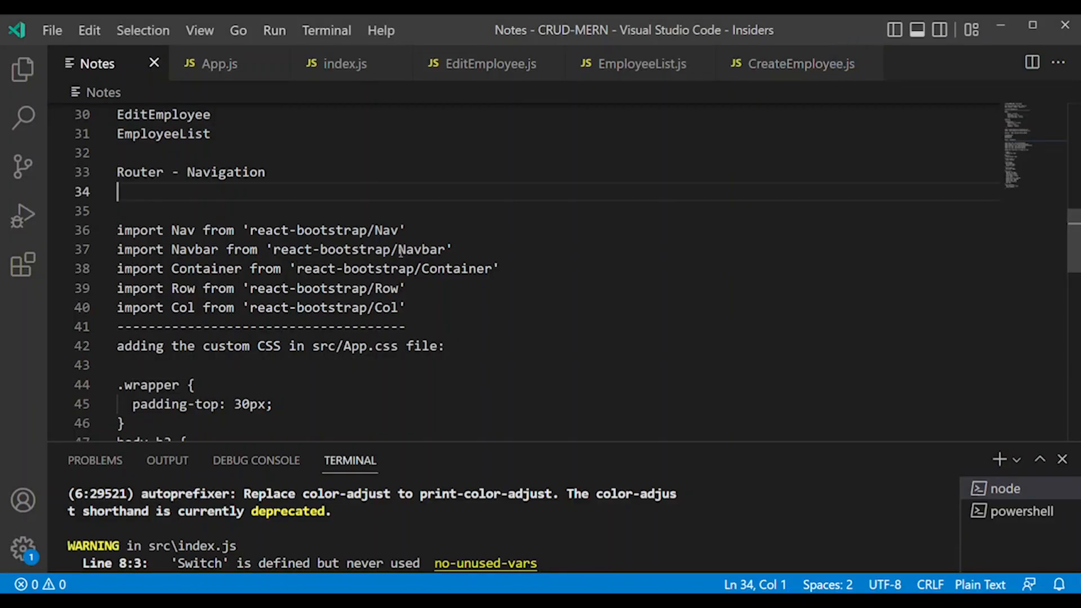
Step: Copy the Nav, Navbar, Container, Row and Col react-bootstrap imports from Notes into App.js
double_click(386, 230)
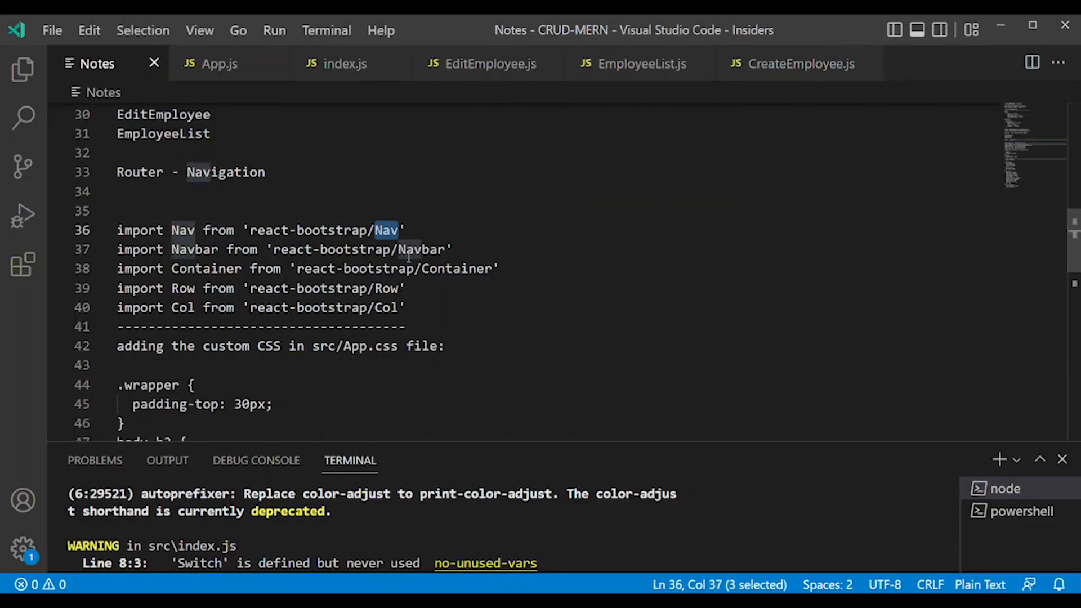
double_click(456, 268)
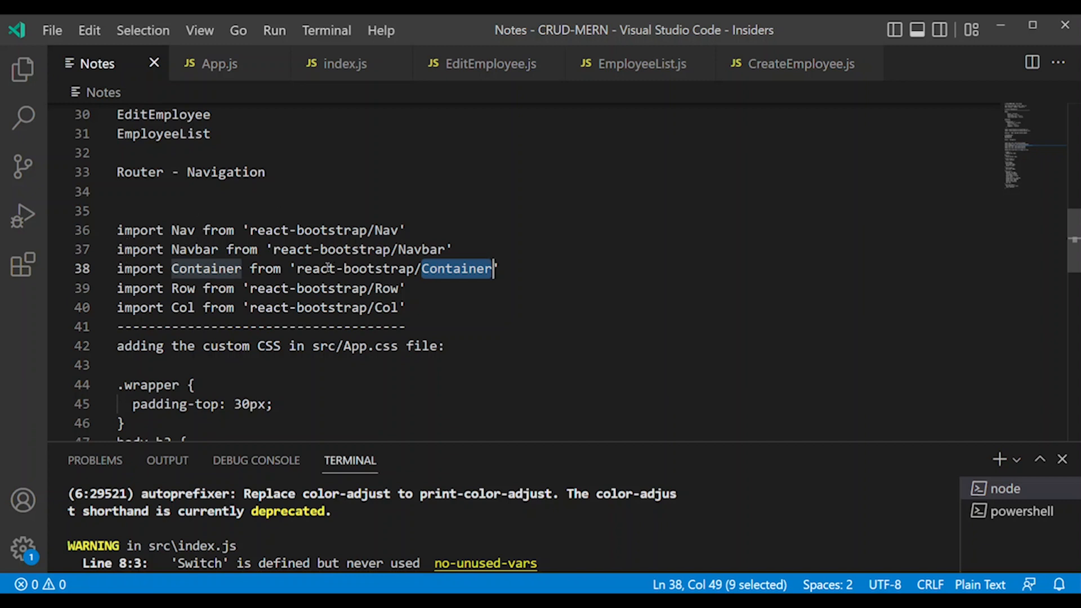
left_click(390, 229)
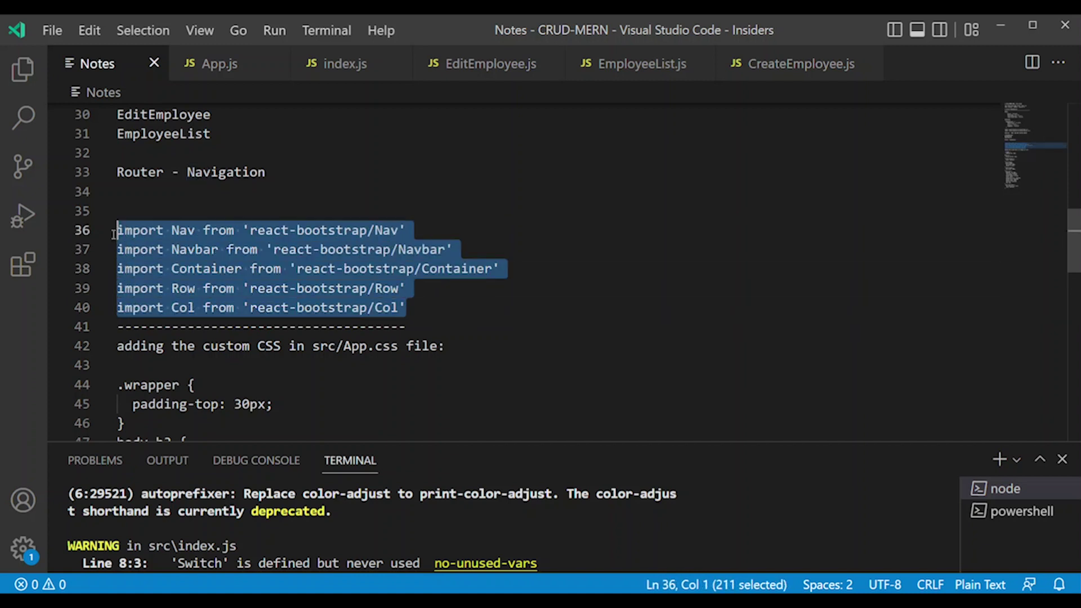
mouse_move(214, 63)
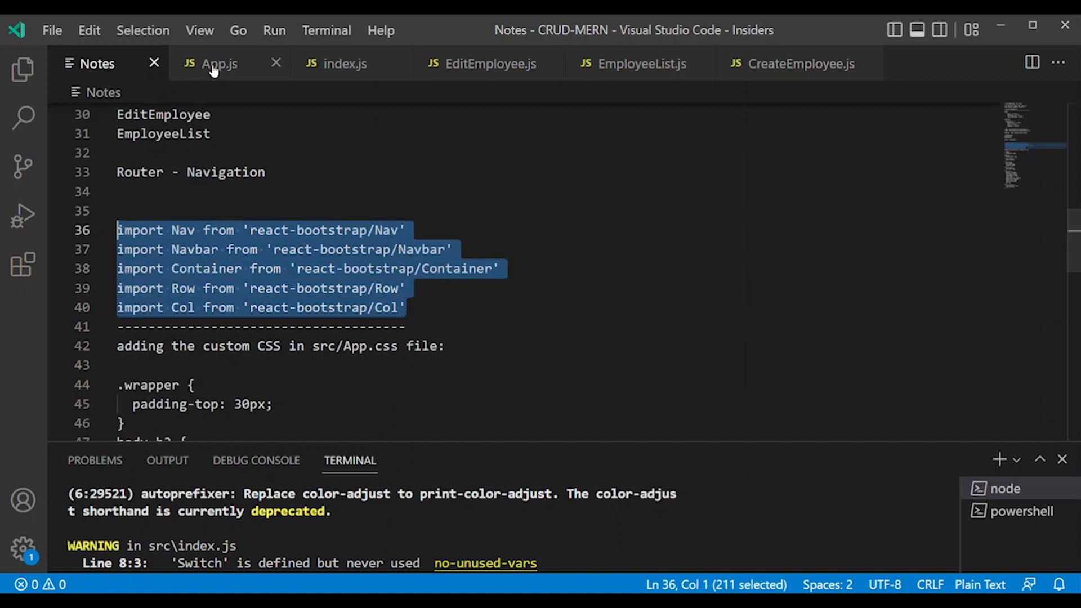
left_click(220, 63)
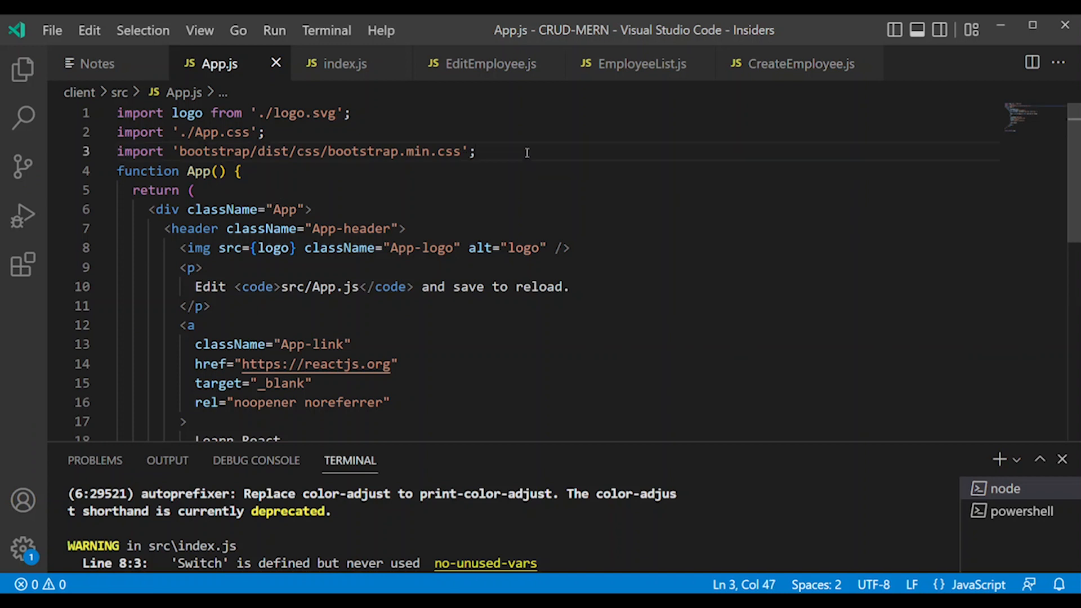
key("Enter")
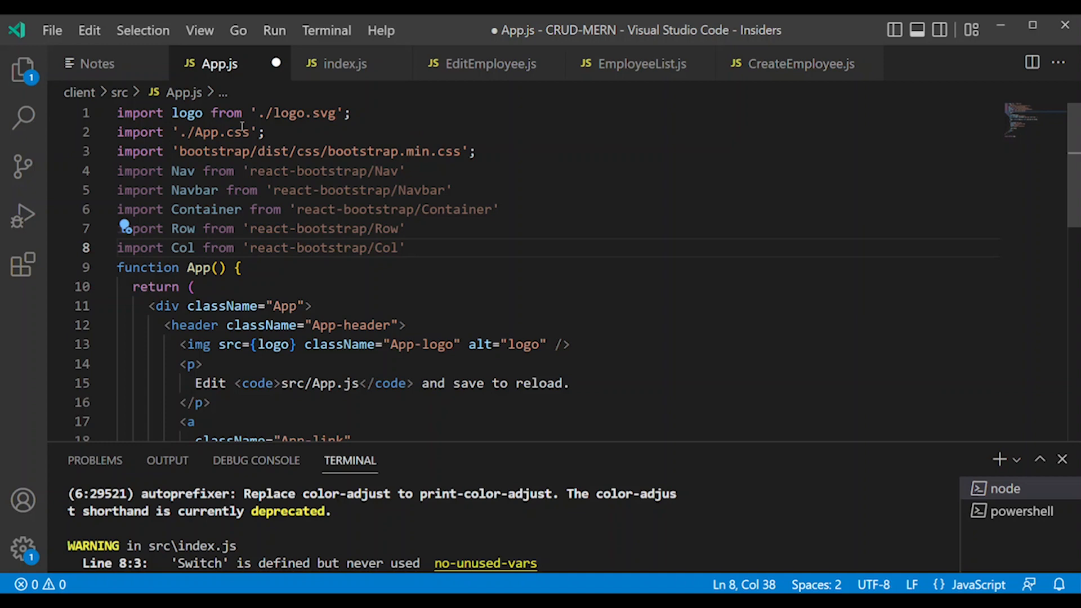
Step: Copy the CSS from Notes, return to App.js's App.css import line and show the project files
left_click(97, 63)
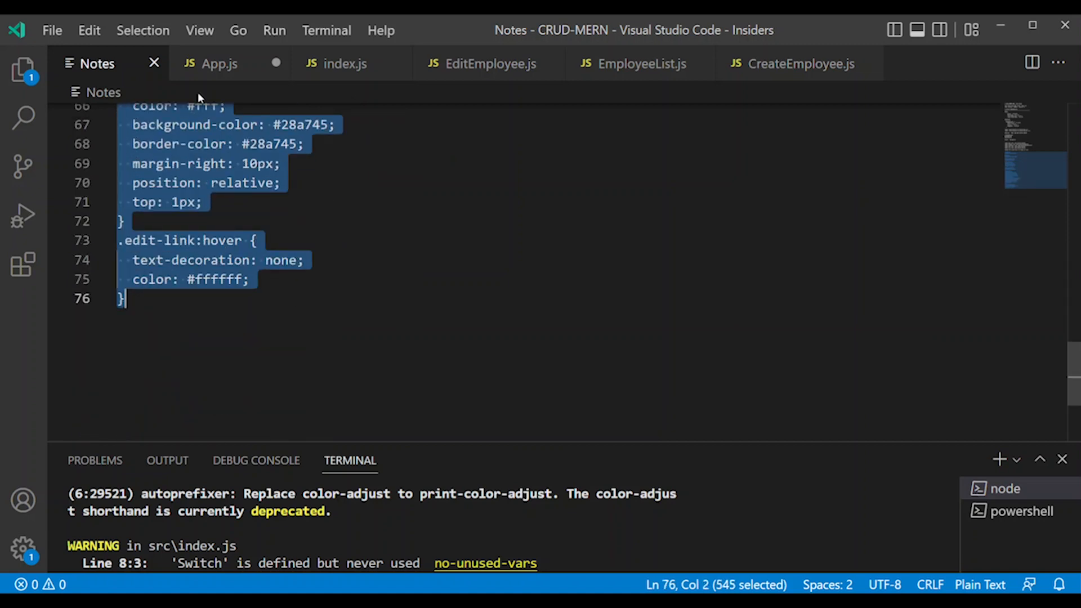
left_click(220, 63)
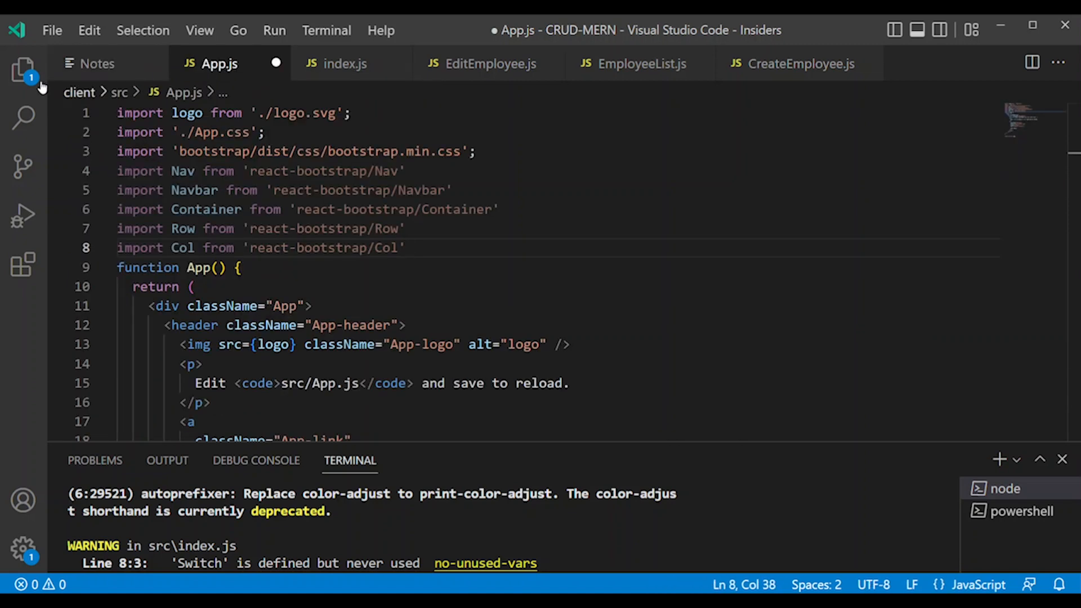
left_click(264, 133)
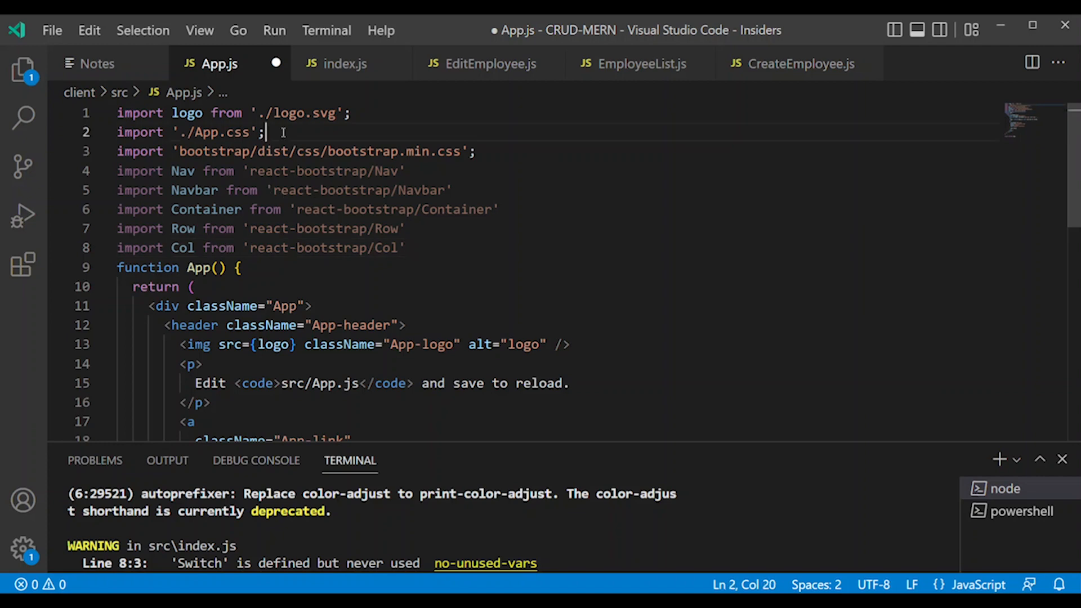
left_click(22, 70)
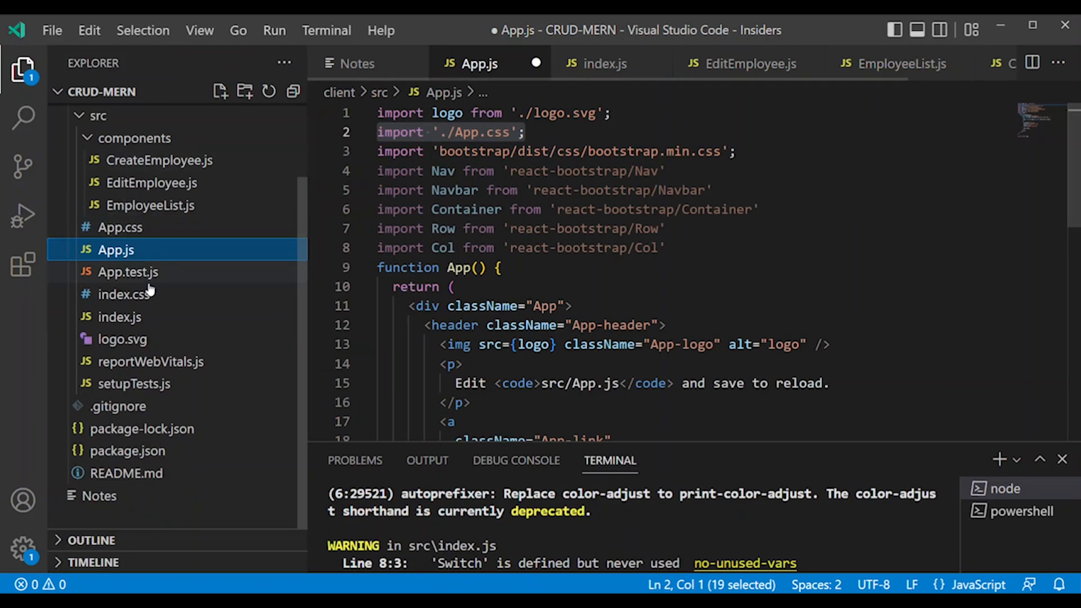
Step: Paste the wrapper, navbar-brand, form/table-wrapper and edit-link styles into App.css, save, and return to App.js
left_click(120, 226)
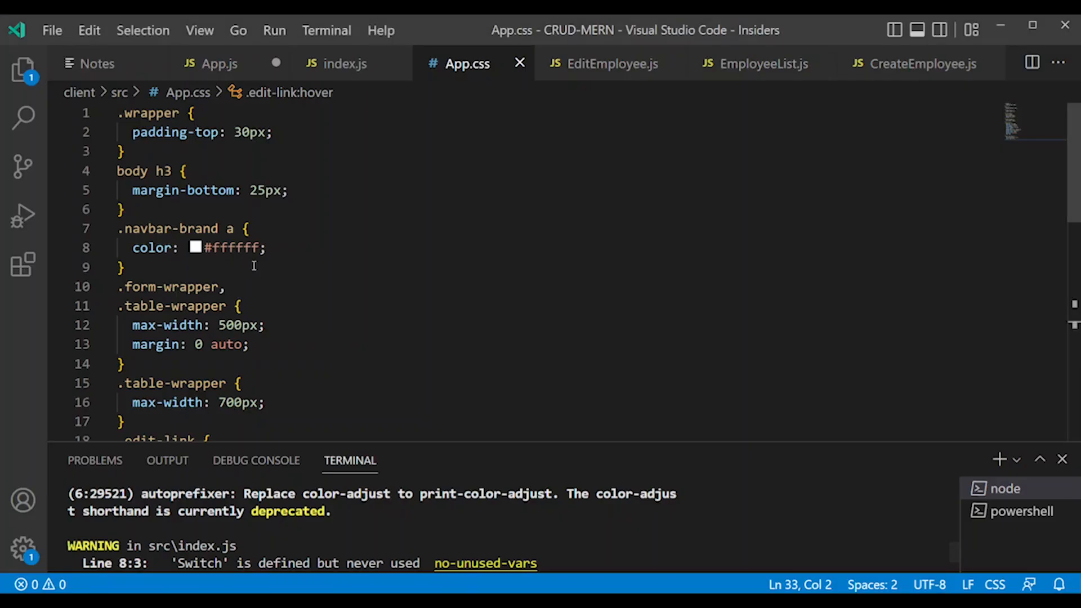
left_click(220, 63)
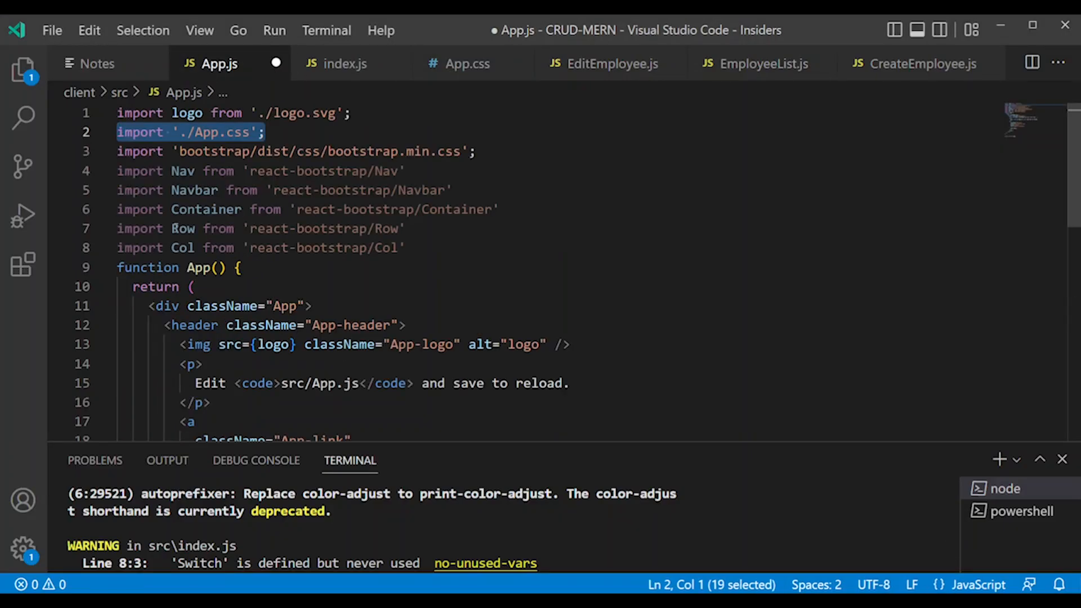
Step: Delete the logo image, edit paragraph and Learn React link from App.js's header and save
scroll("down", 3)
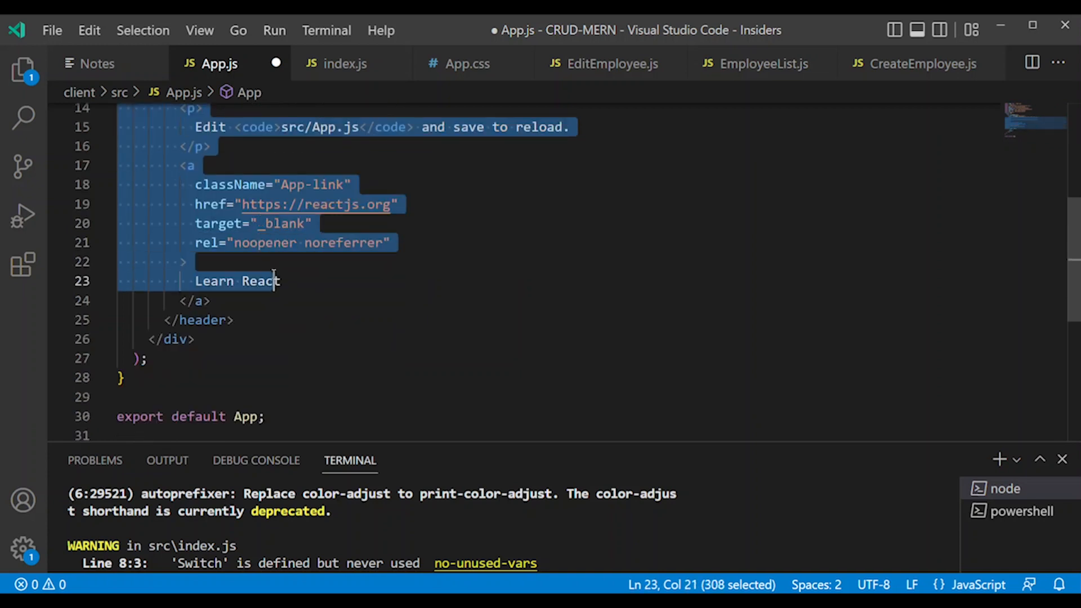
key("Delete")
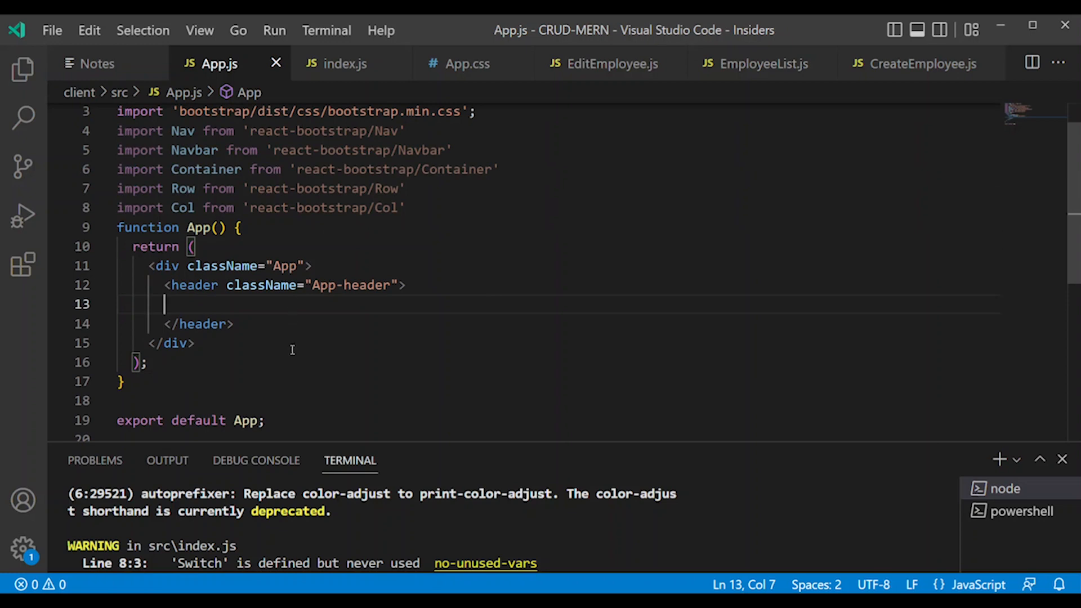
mouse_move(245, 330)
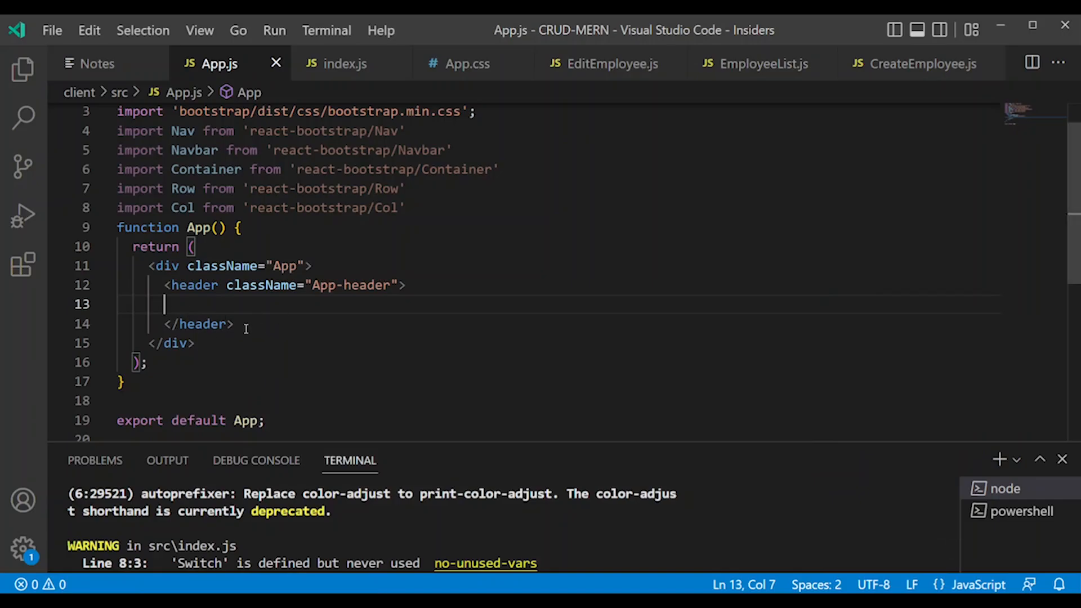
mouse_move(350, 321)
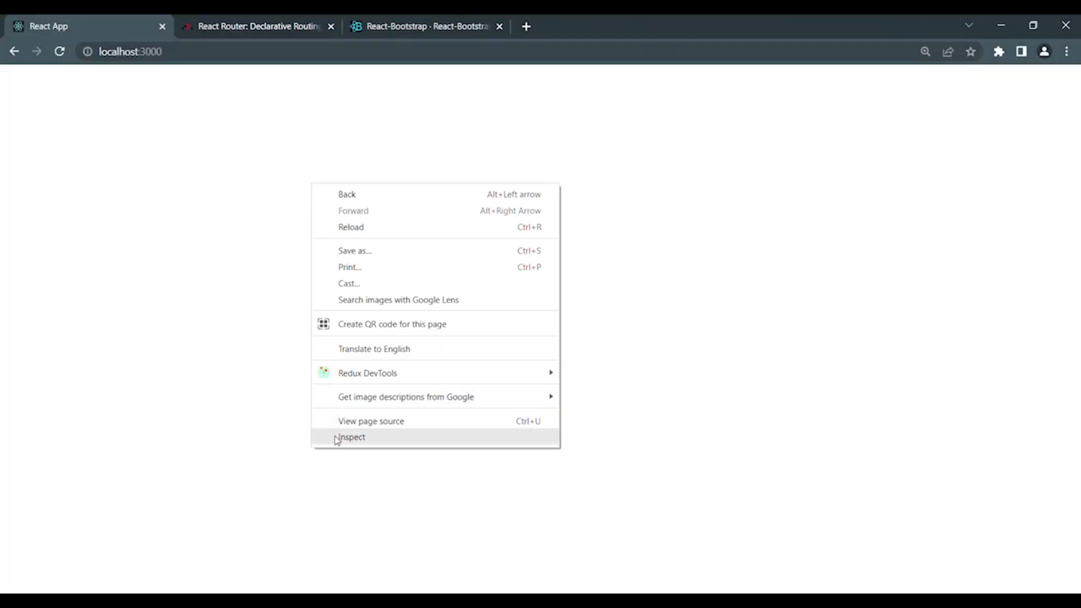
Step: Inspect the blank localhost:3000 page in Chrome to check why nothing renders
left_click(351, 437)
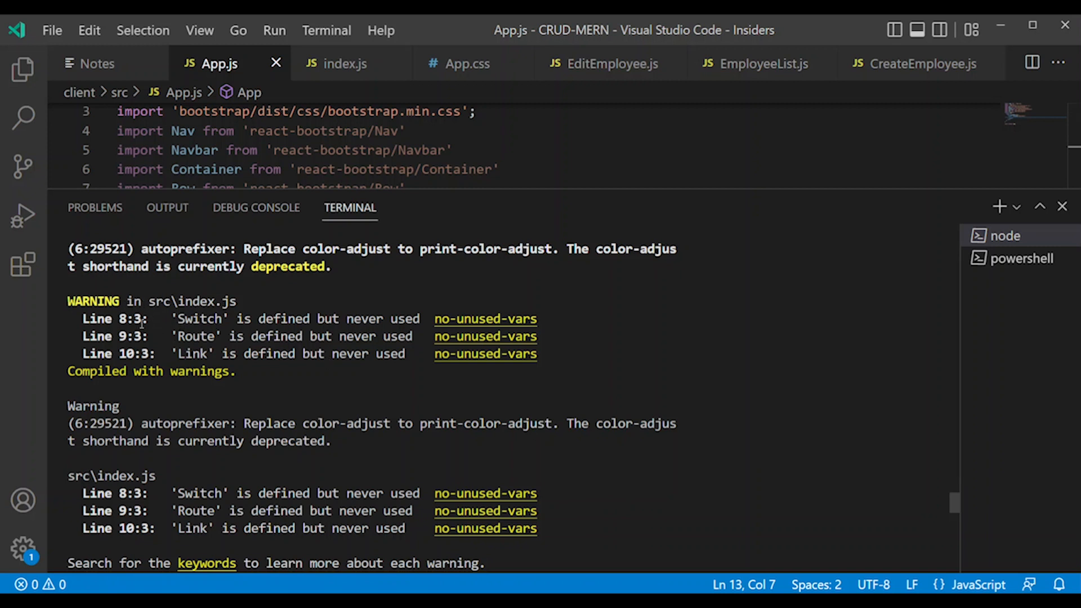
mouse_move(180, 302)
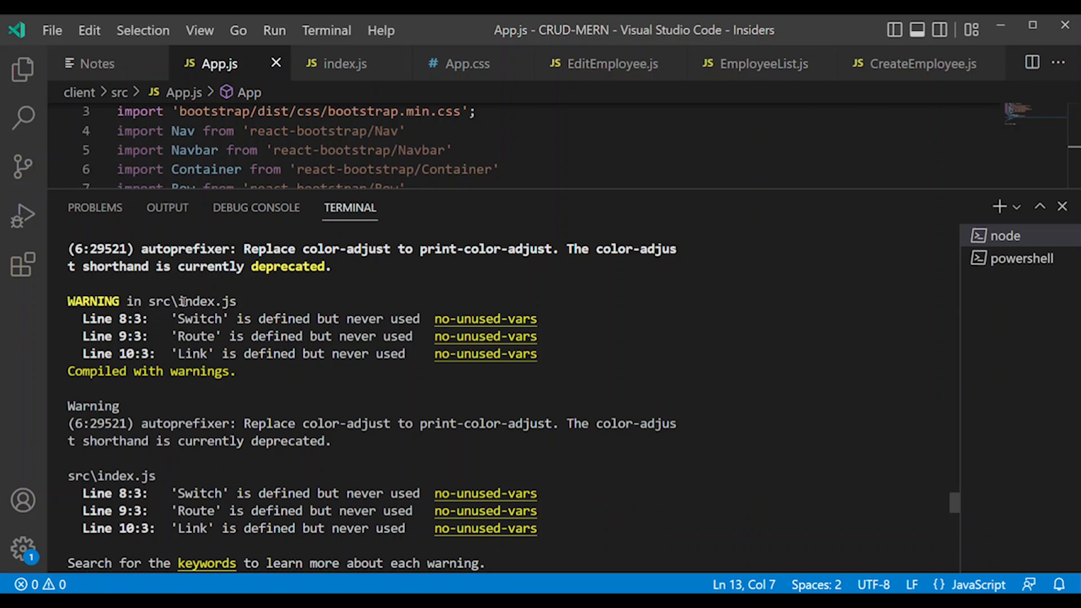
Step: Follow the index.js warning and view its BrowserRouter, Switch, Route and Link import
double_click(206, 302)
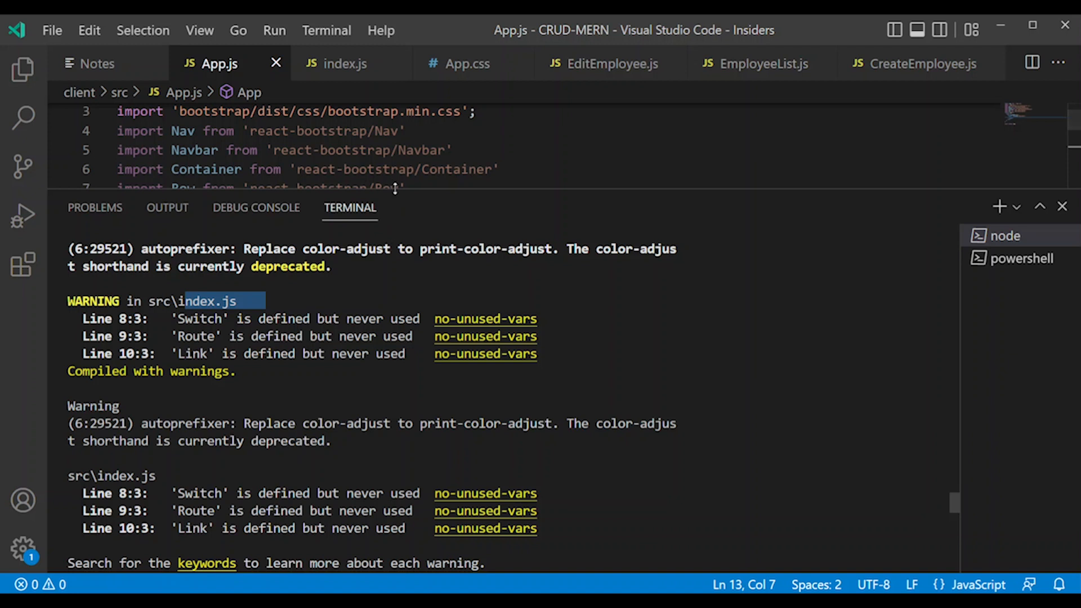
mouse_move(367, 240)
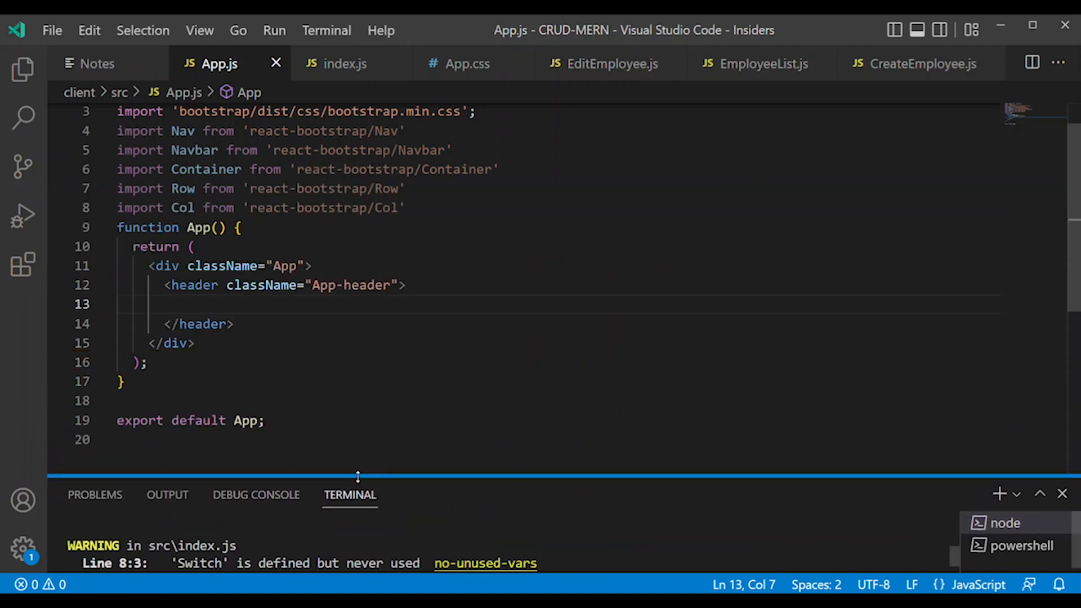
left_click(343, 63)
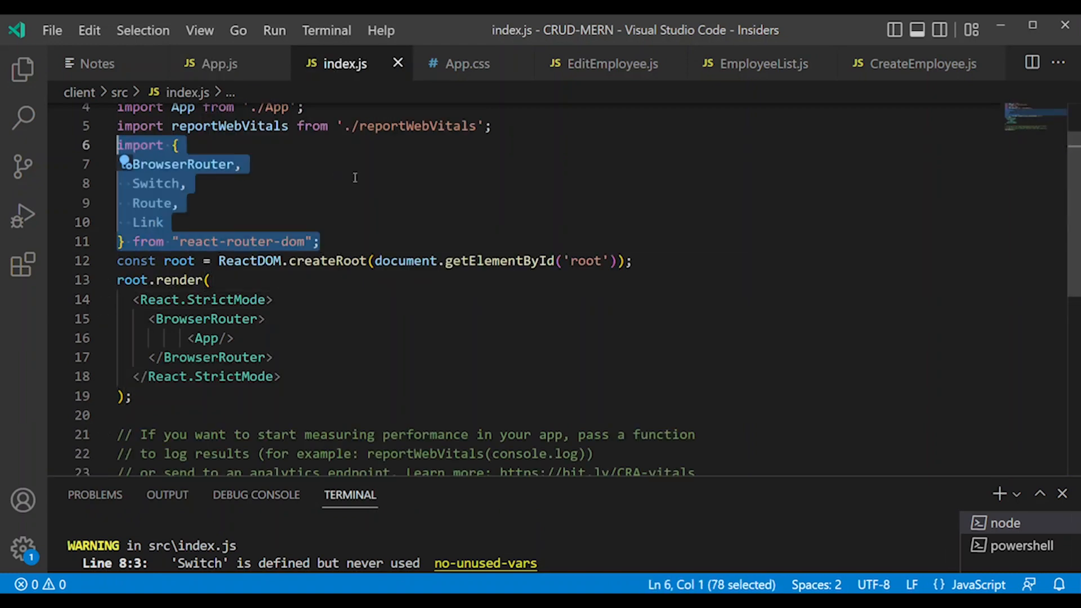
Step: Add the react-router-dom import of BrowserRouter, Switch, Route, Link to App.js and trim it in index.js
left_click(218, 63)
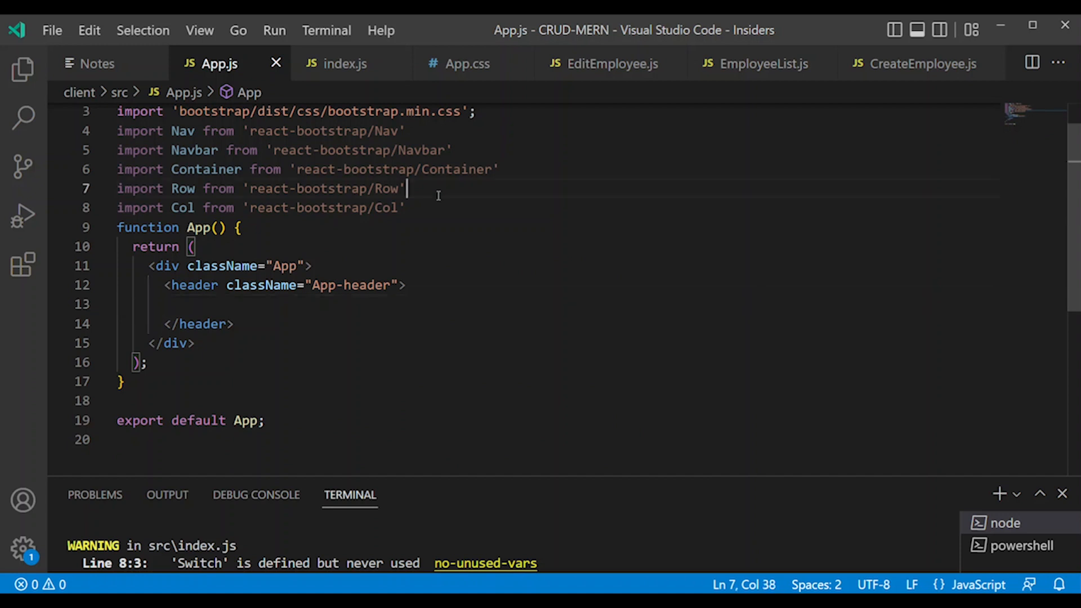
type("import {\\n  BrowserRouter,\\n  Switch,\\n  Route,\\n  Link\\n} from \"react-router-dom\";")
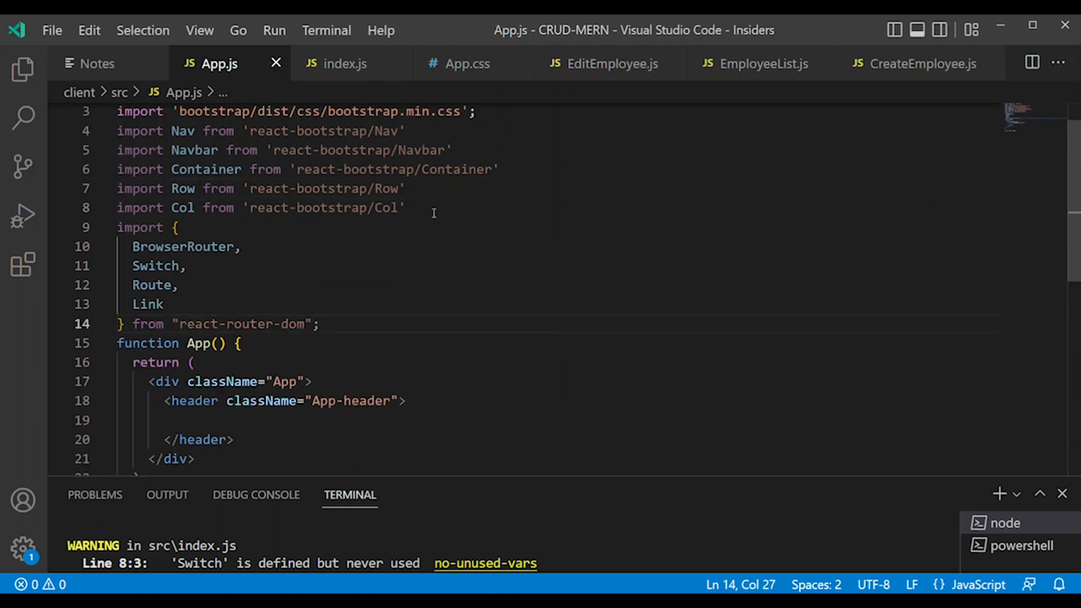
left_click(345, 63)
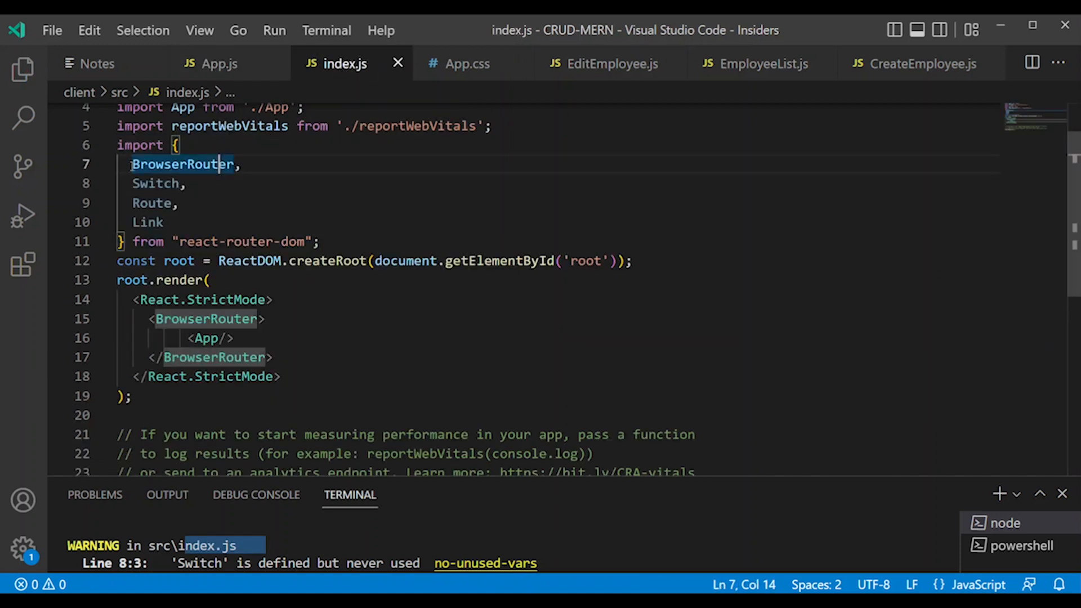
left_click(124, 183)
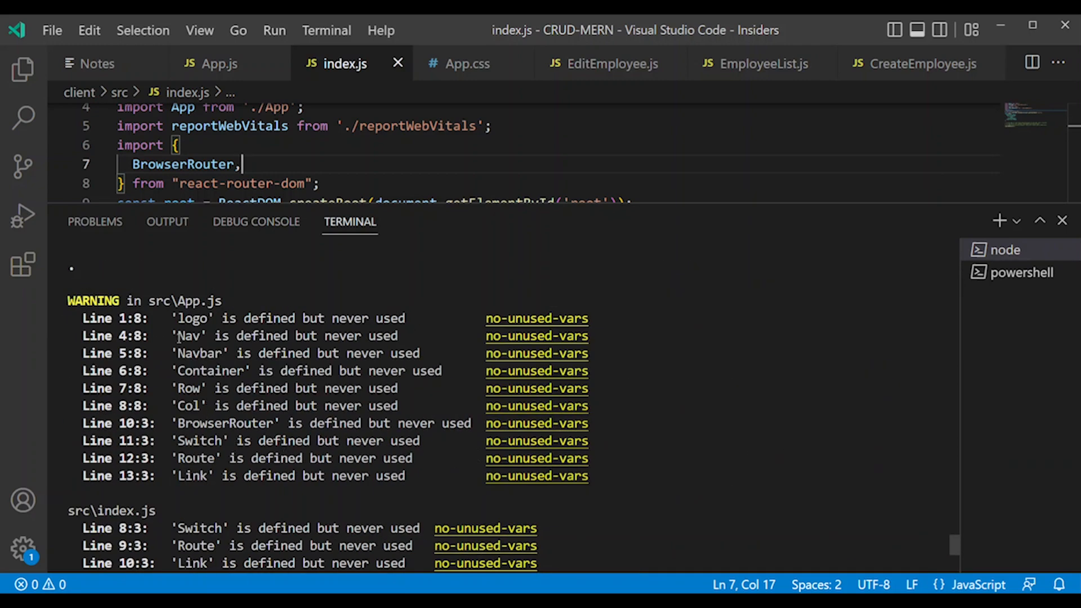
mouse_move(171, 321)
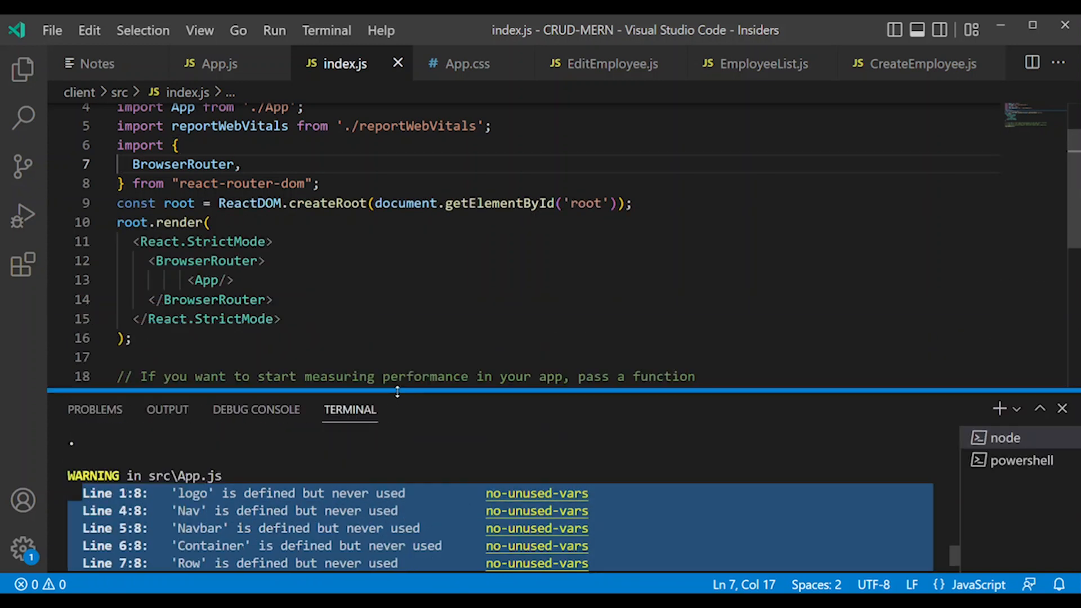
Step: Remove the unused logo import from App.js and place the cursor inside the App div
left_click(220, 63)
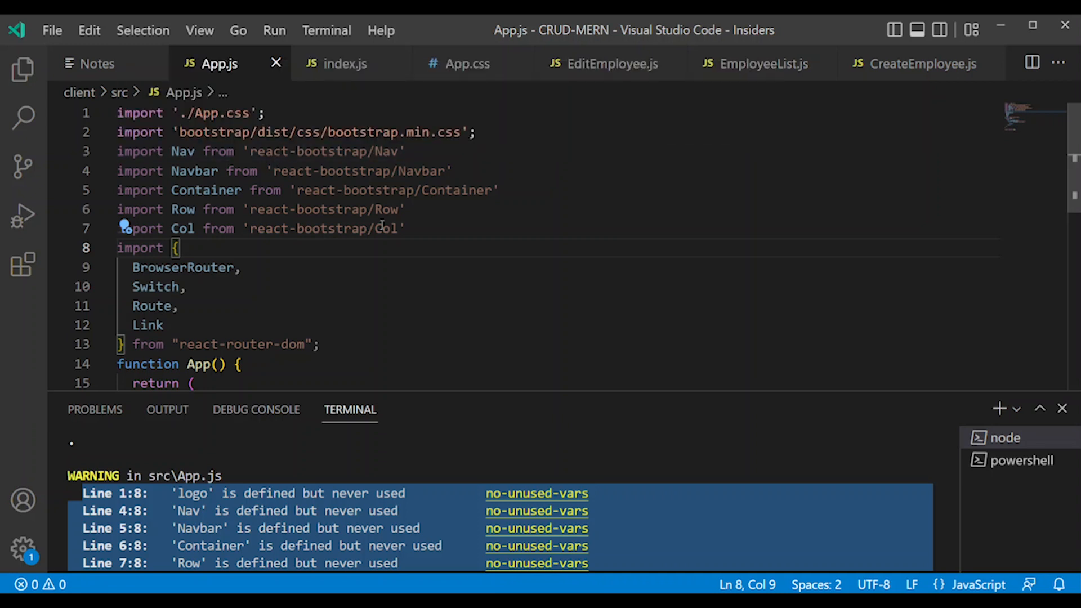
scroll("down", 3)
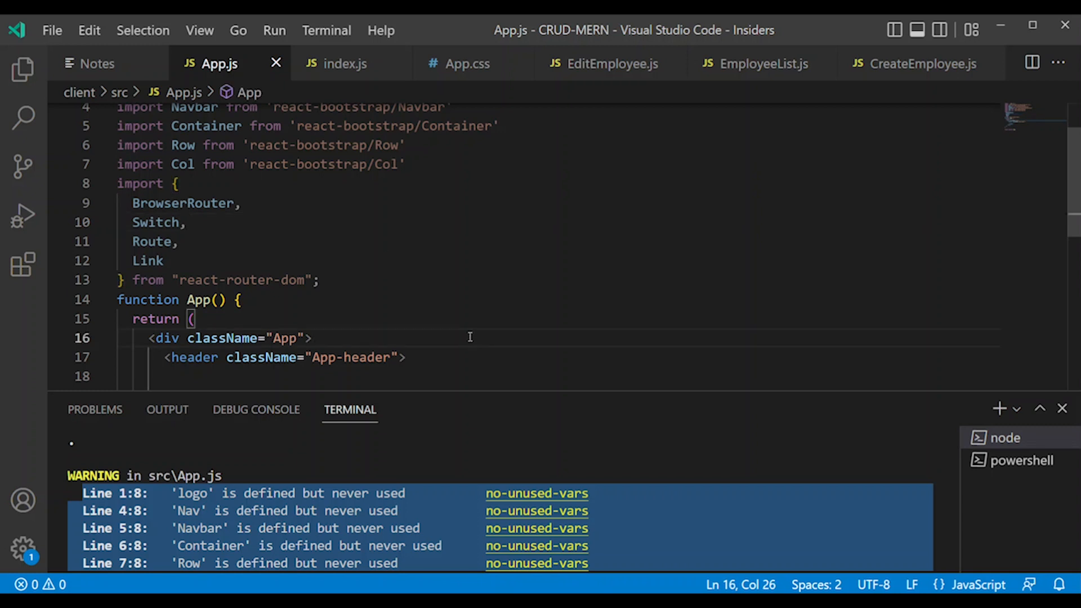
left_click(312, 338)
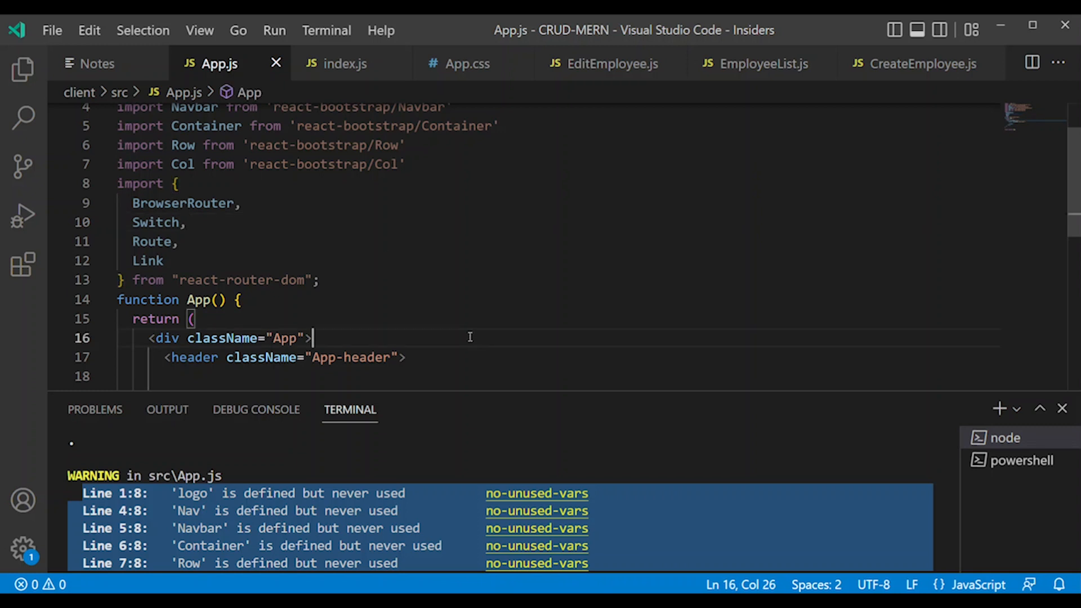